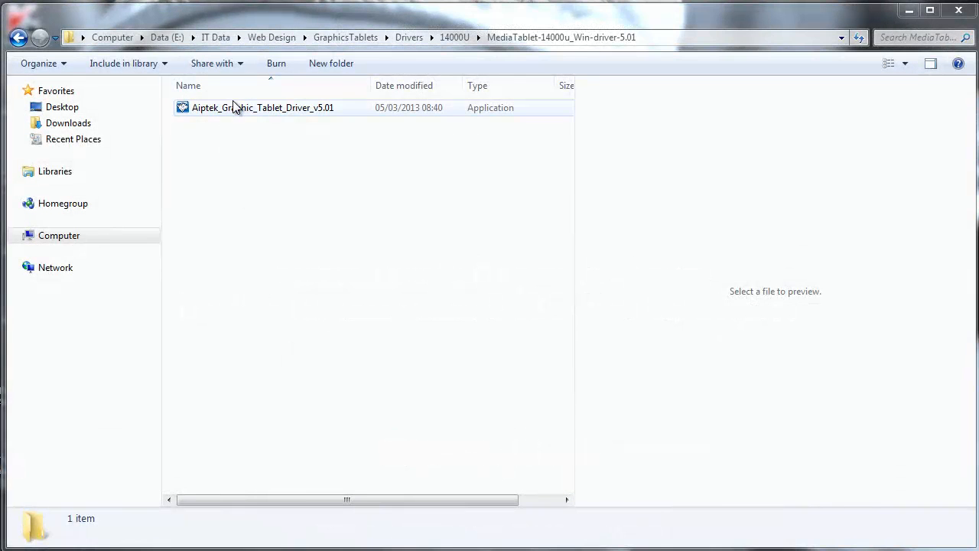
- Select the Aiptek_Graphic_Tablet_Driver_v5.01 installer in the MediaTablet driver folder
left_click(263, 107)
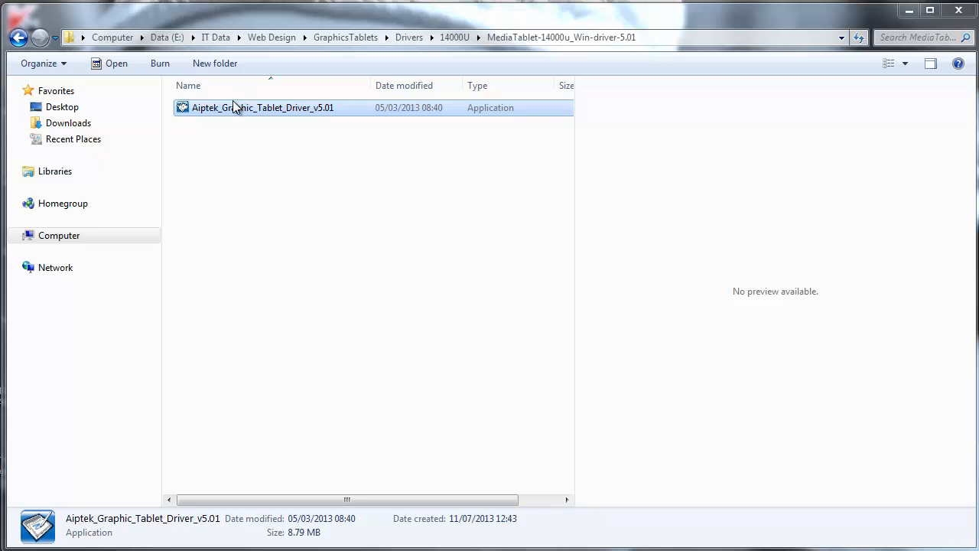
- Run the Aiptek driver installer, install USB Tablet Manager and acknowledge the success message
double_click(264, 107)
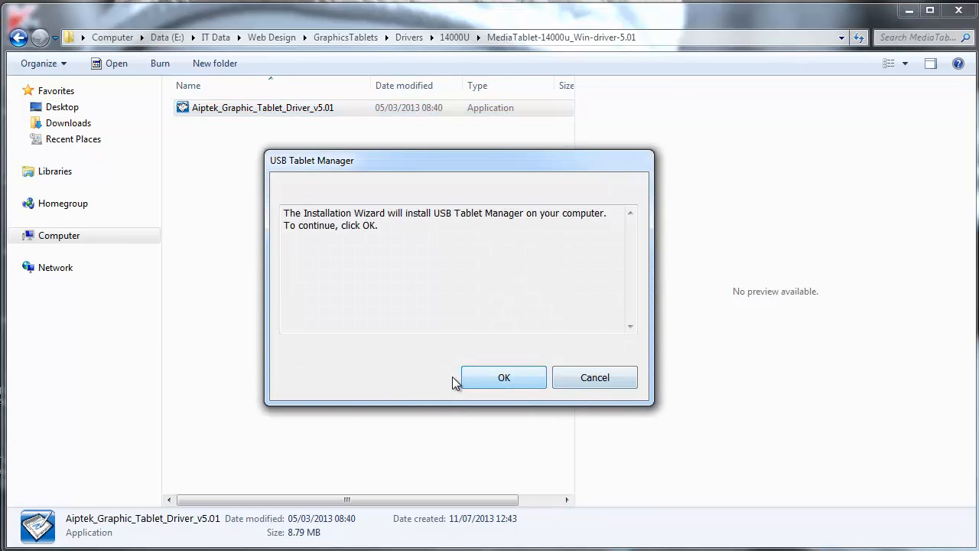
left_click(503, 377)
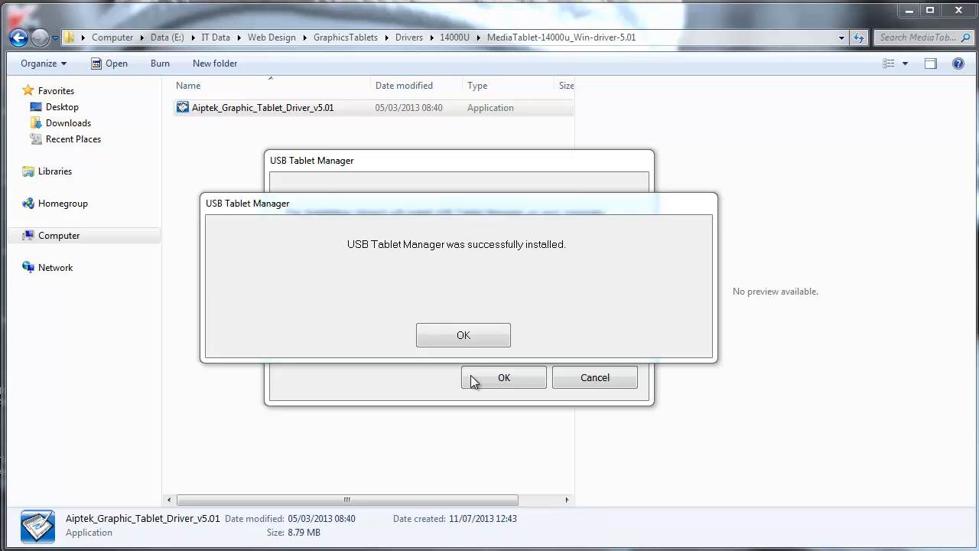
left_click(462, 335)
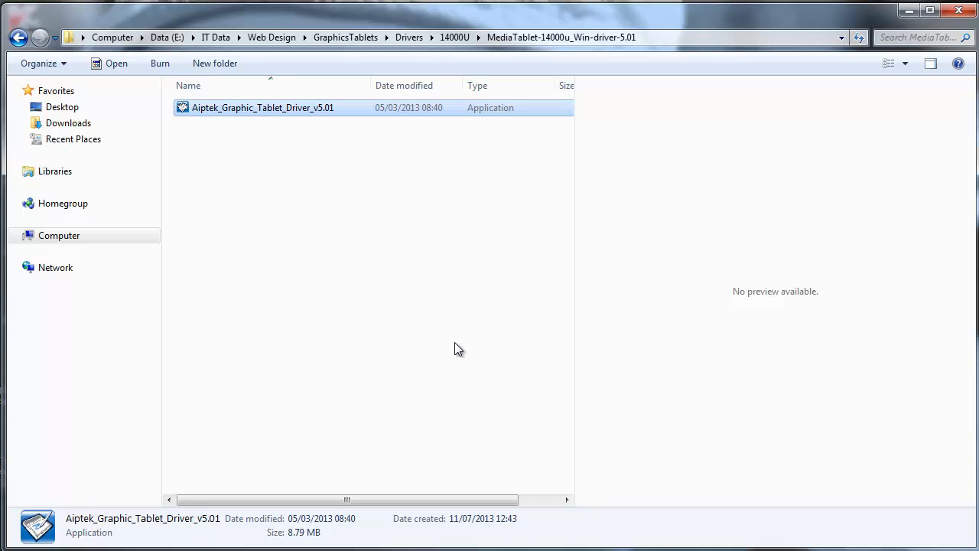
- Bring up Tablet Properties from the tablet icon in the notification tray
left_click(929, 10)
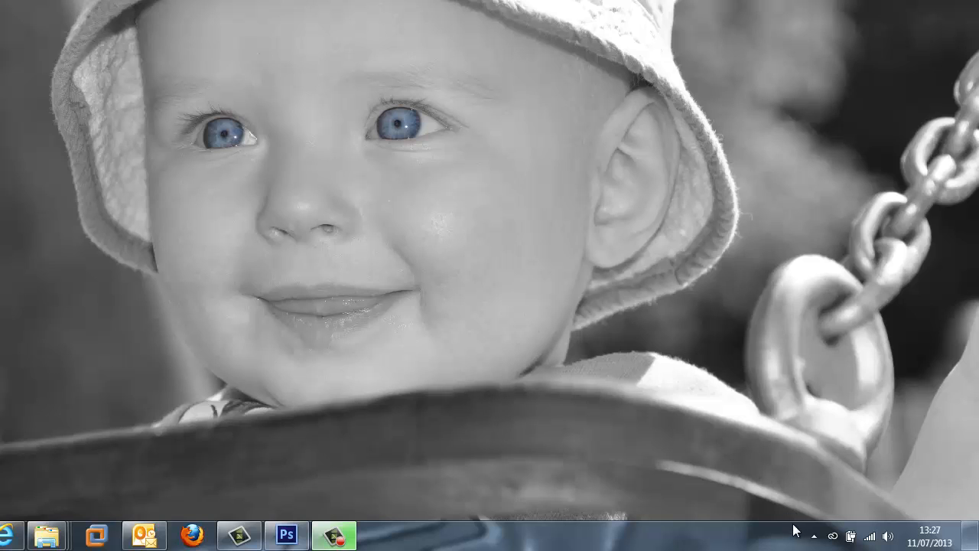
left_click(813, 535)
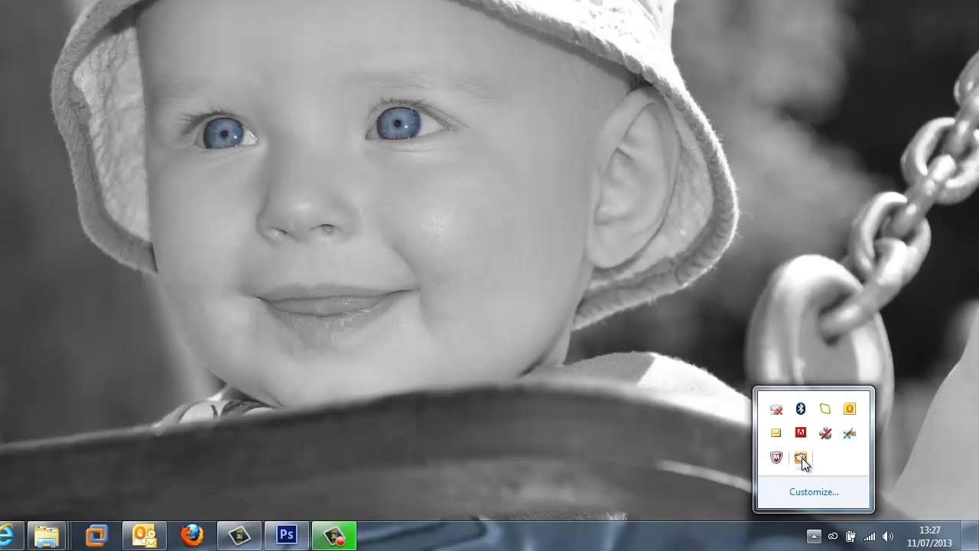
left_click(801, 458)
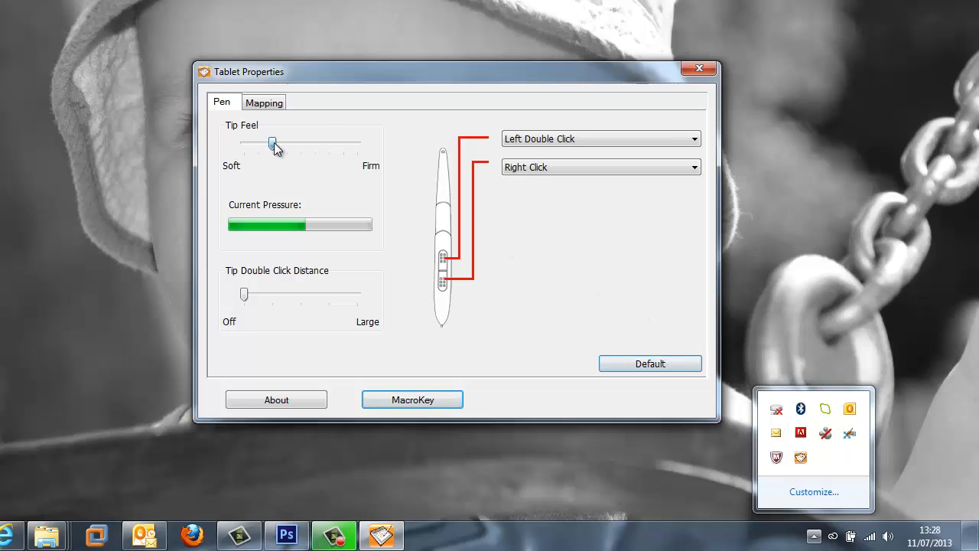
- Try the pen Tip Feel slider and look over the pen button choices
left_click_drag(274, 145, 271, 145)
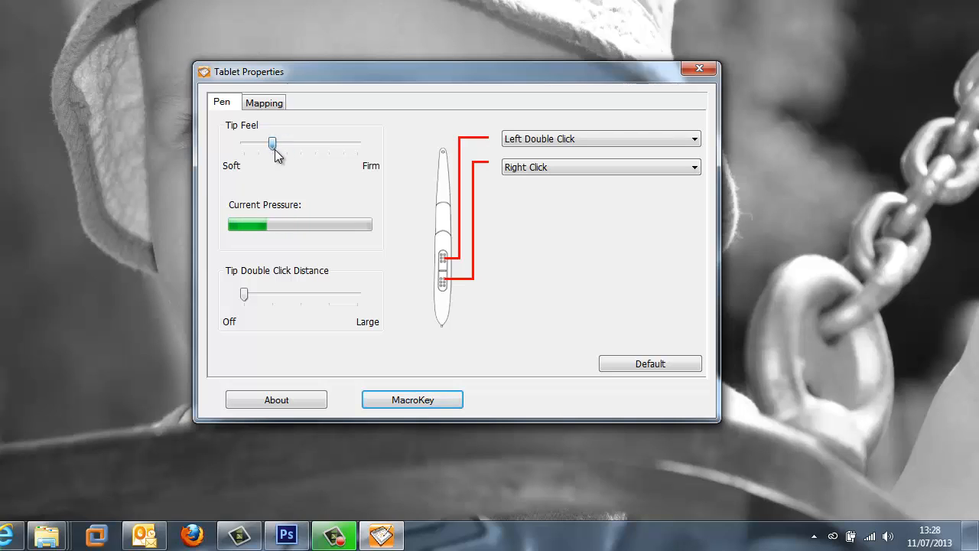
left_click_drag(273, 144, 287, 144)
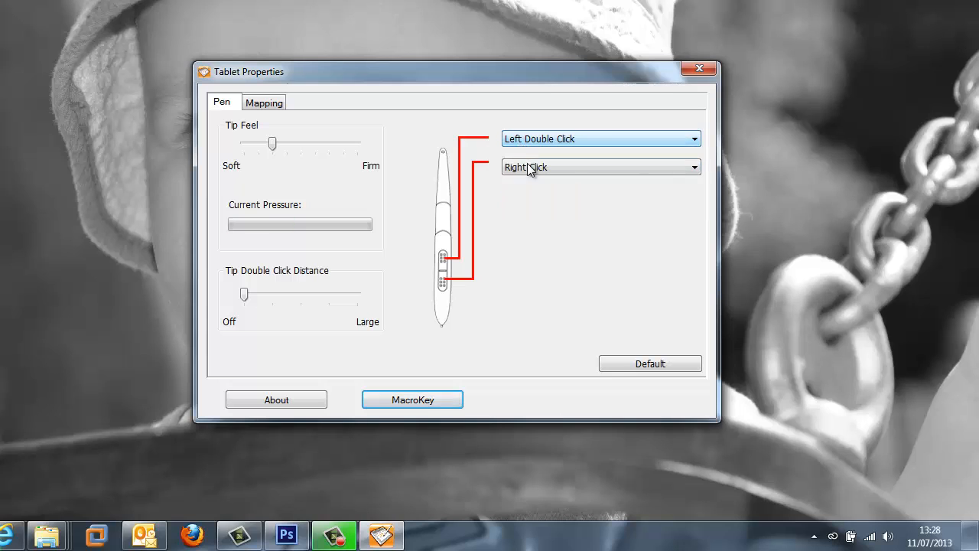
left_click(602, 166)
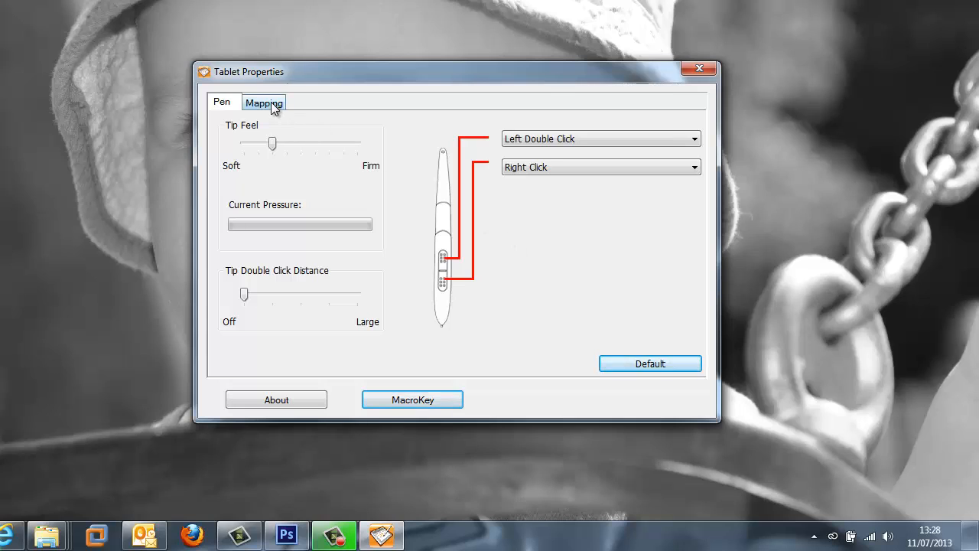
left_click(264, 102)
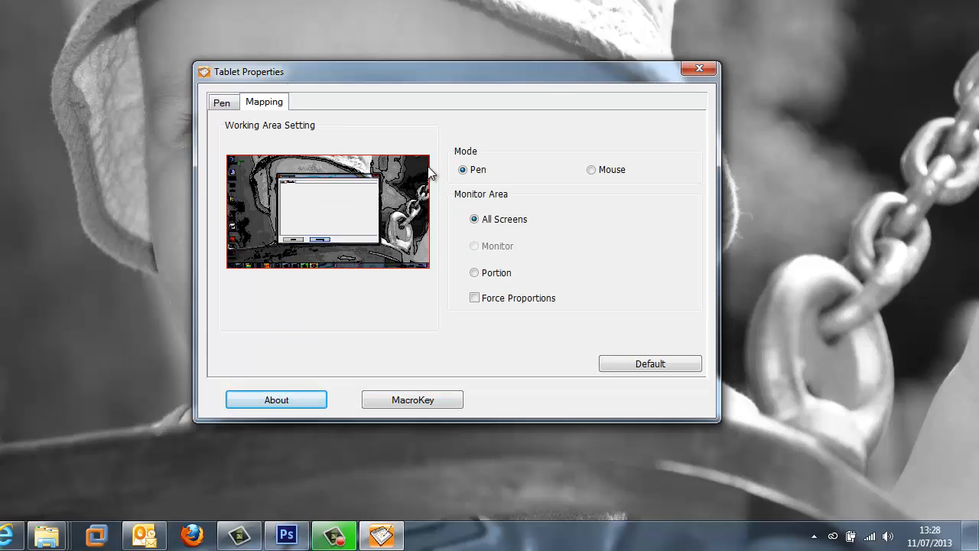
mouse_move(488, 232)
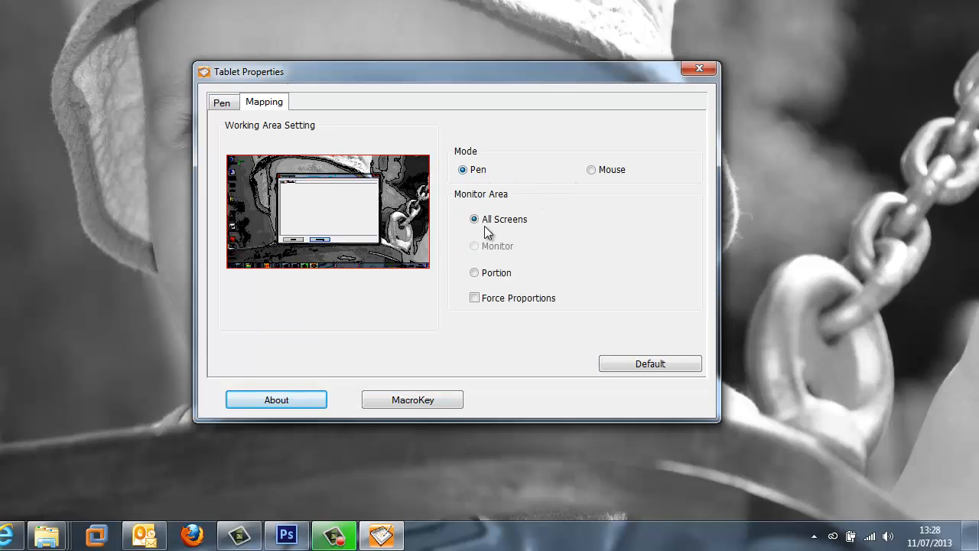
mouse_move(557, 219)
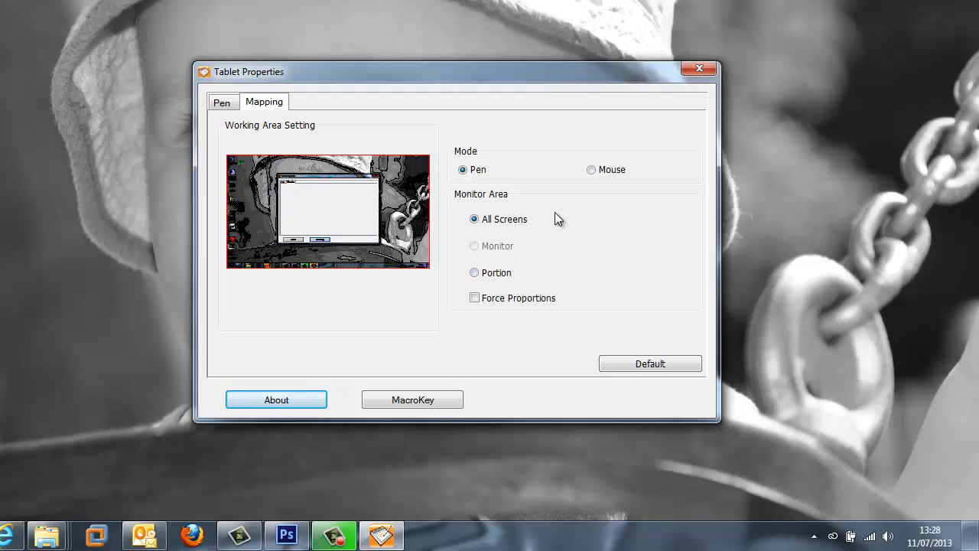
left_click(474, 272)
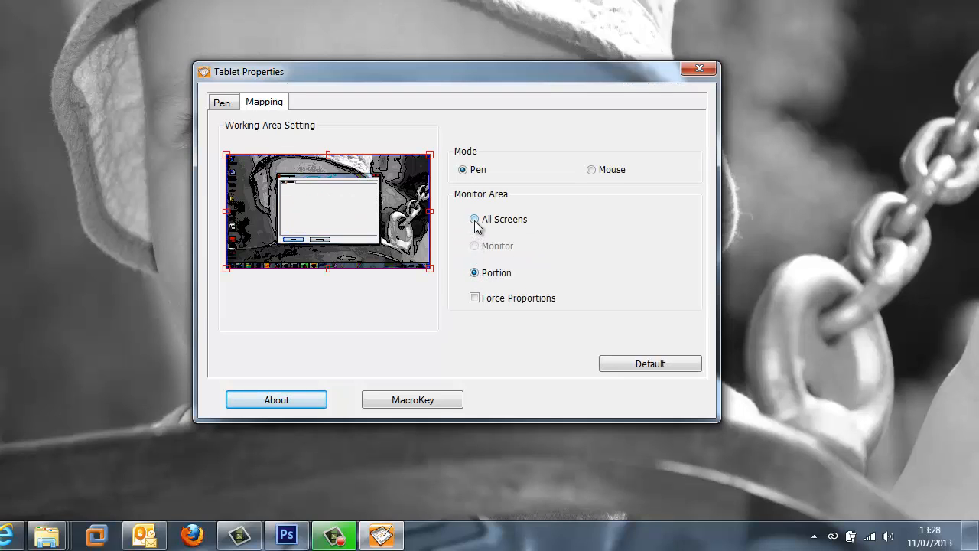
left_click(591, 170)
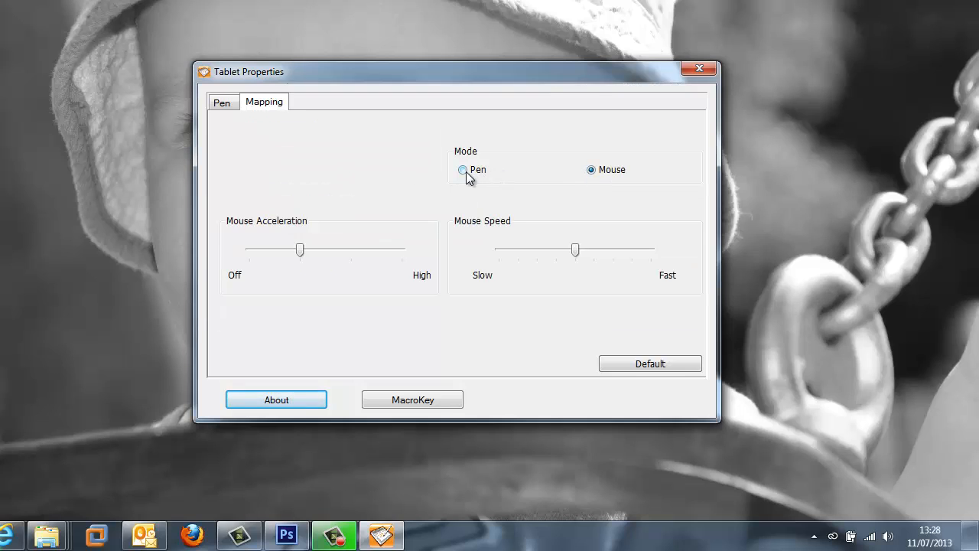
left_click(463, 169)
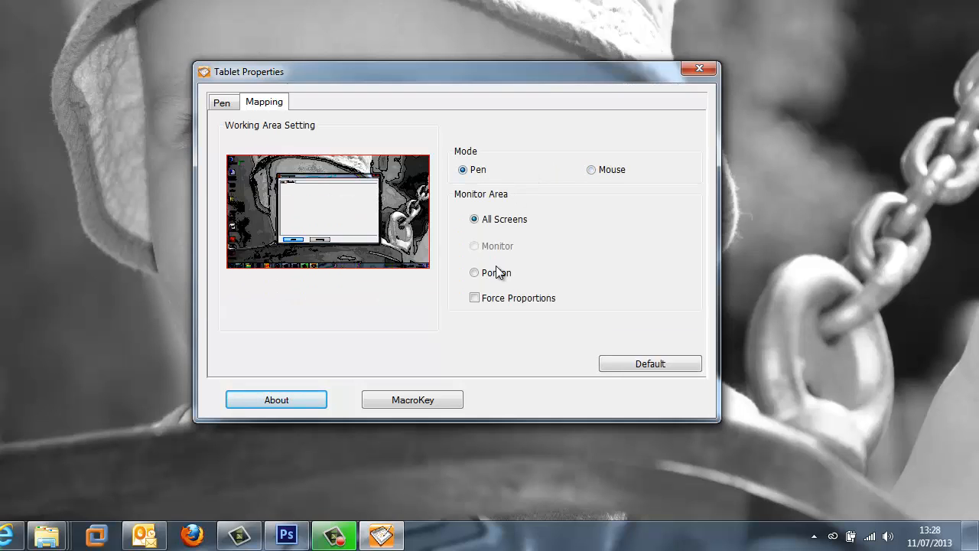
left_click(222, 101)
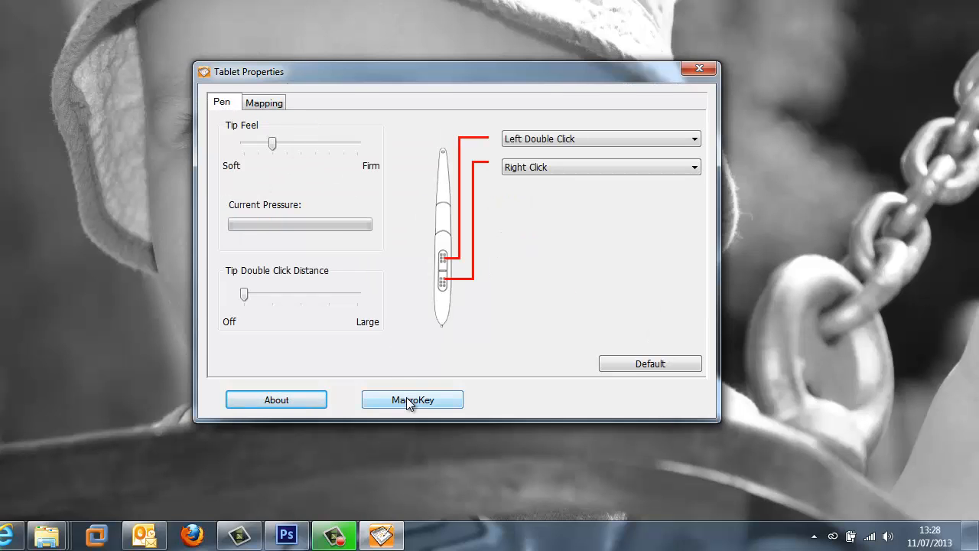
- Create a new macro key profile named Test in MacroKey Setting
left_click(412, 399)
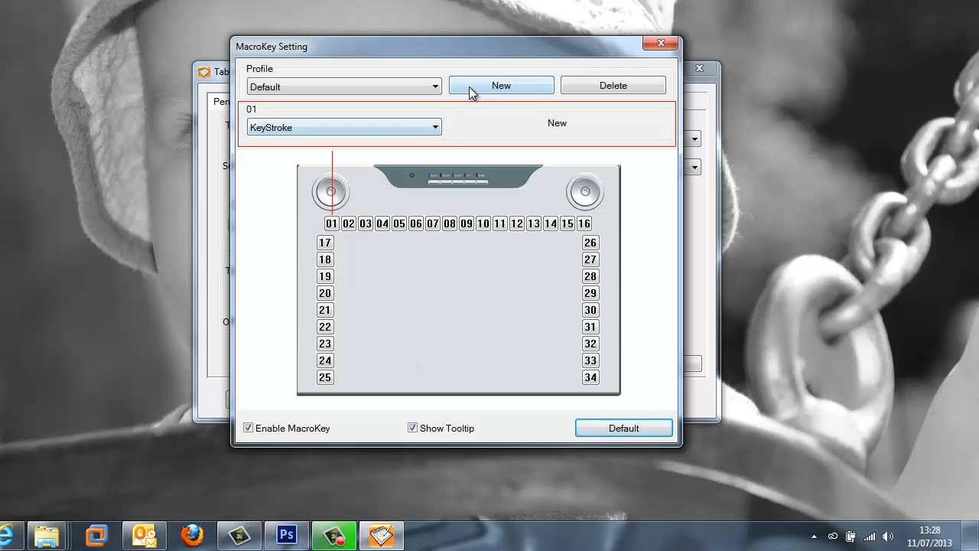
left_click(501, 85)
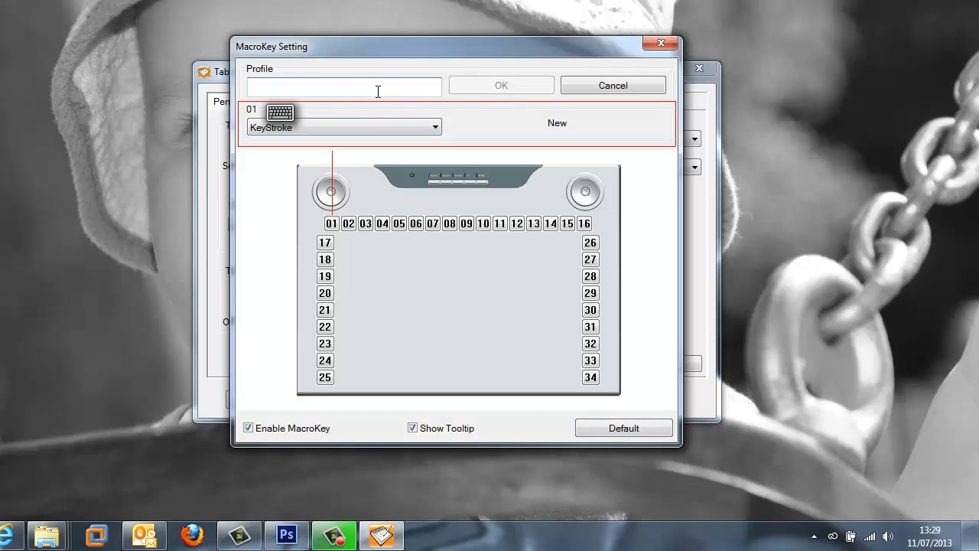
type("Test")
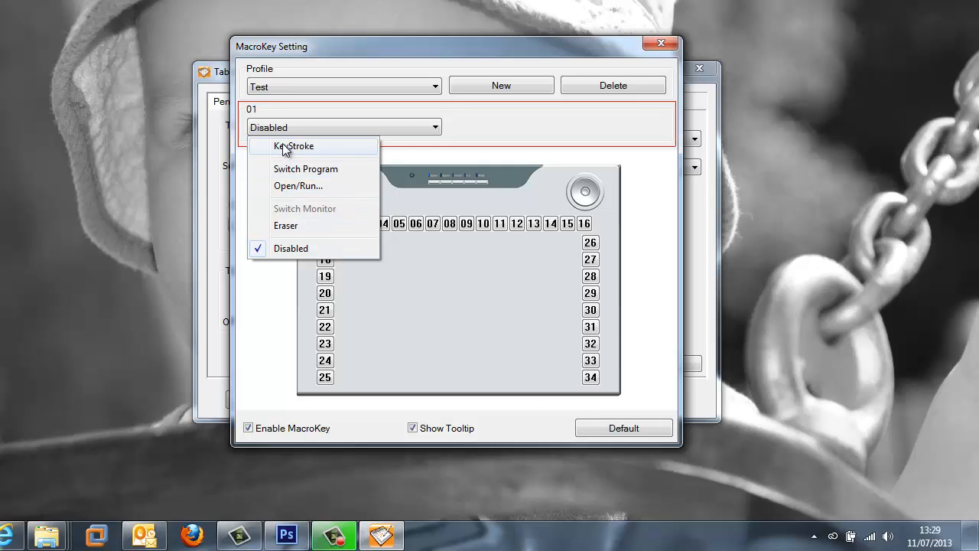
- Record a keystroke for macro key 01 and name it Run
left_click(293, 146)
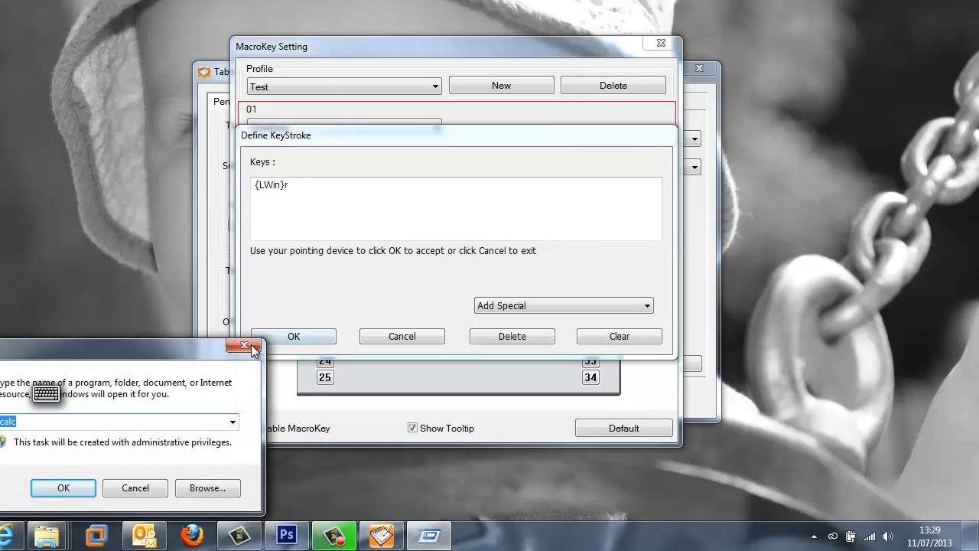
left_click(244, 346)
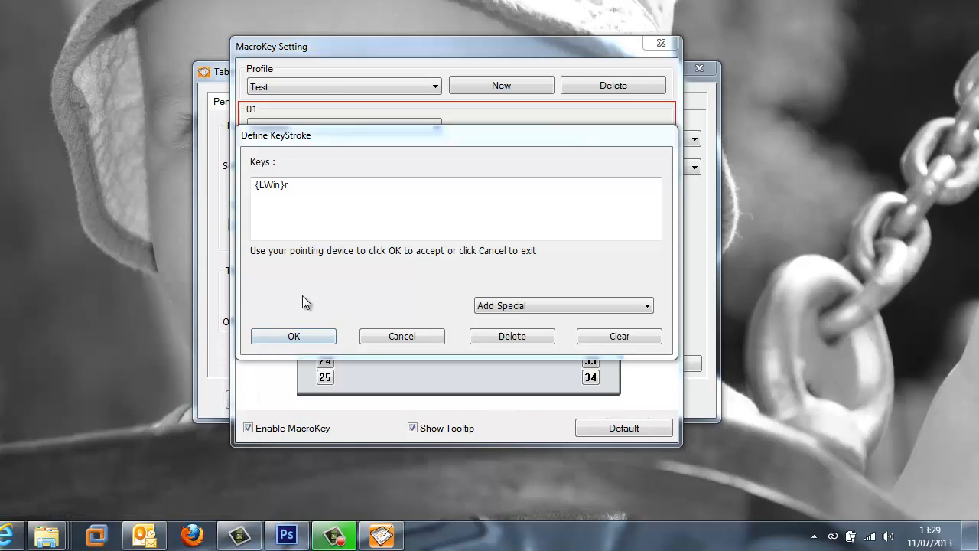
left_click(293, 335)
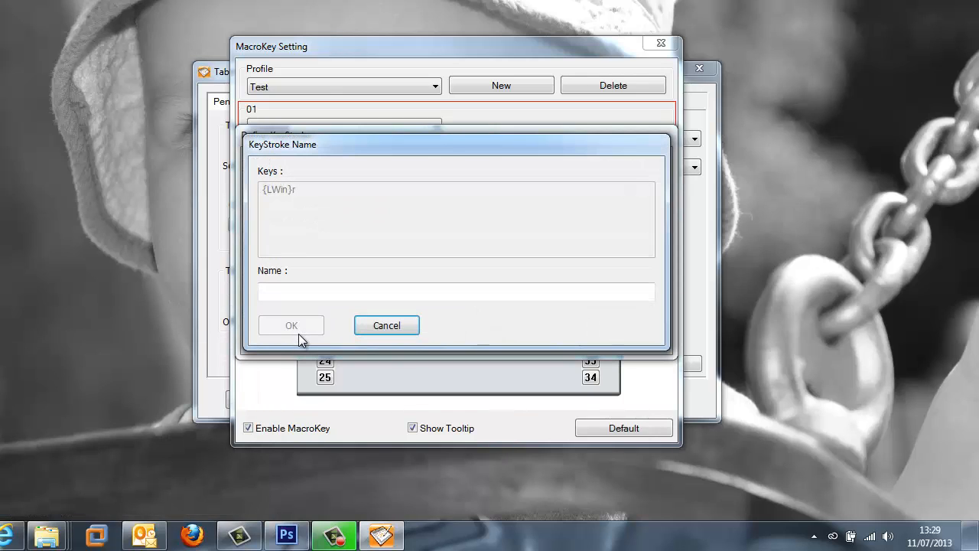
type("R")
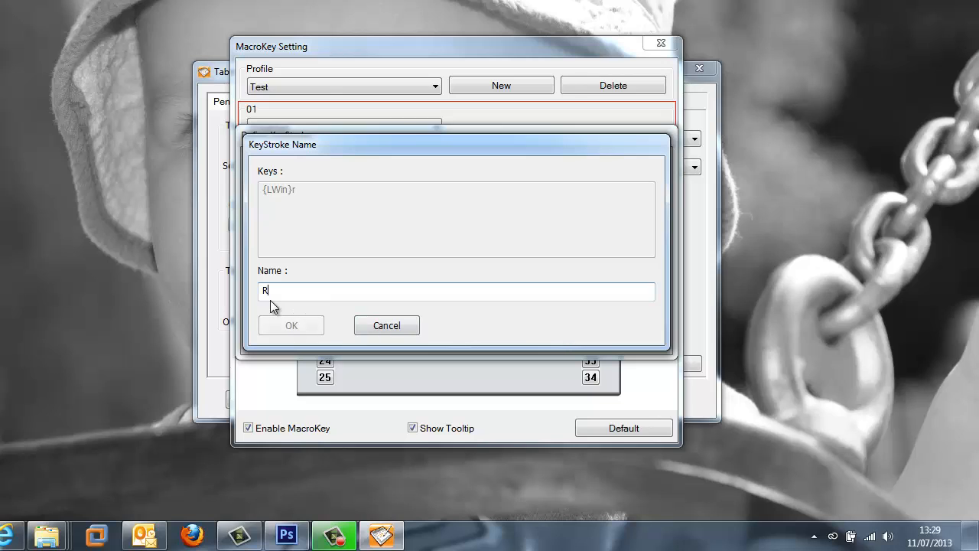
type("un")
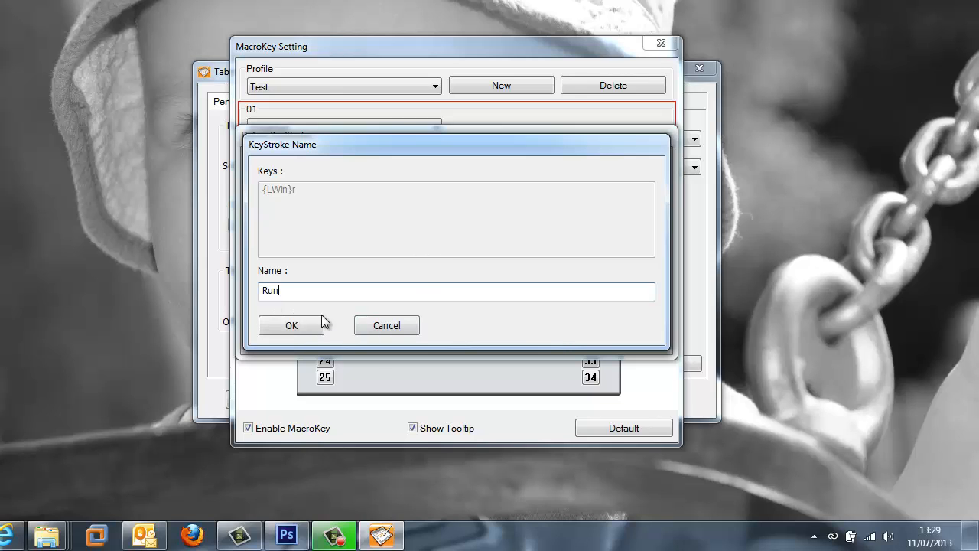
left_click(290, 325)
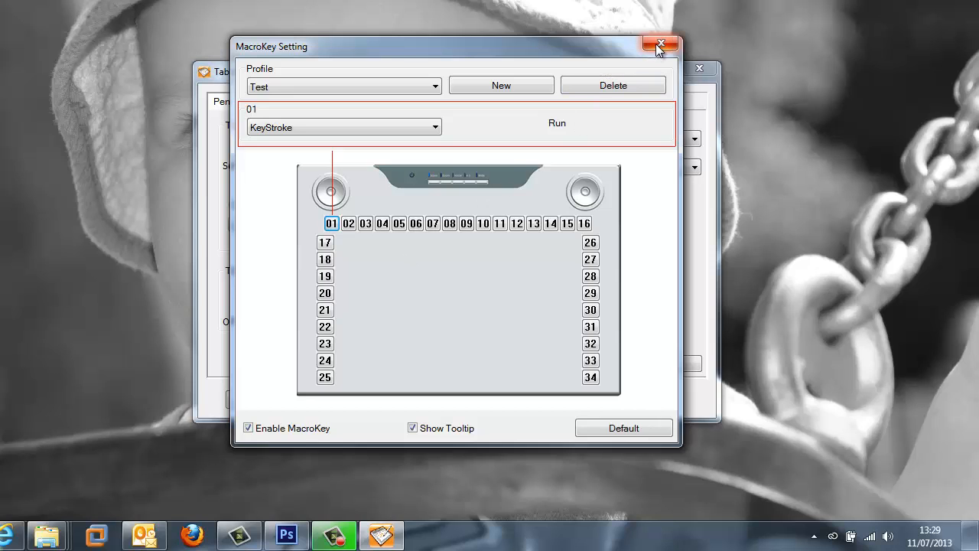
- Close the MacroKey Setting and Tablet Properties windows
left_click(660, 45)
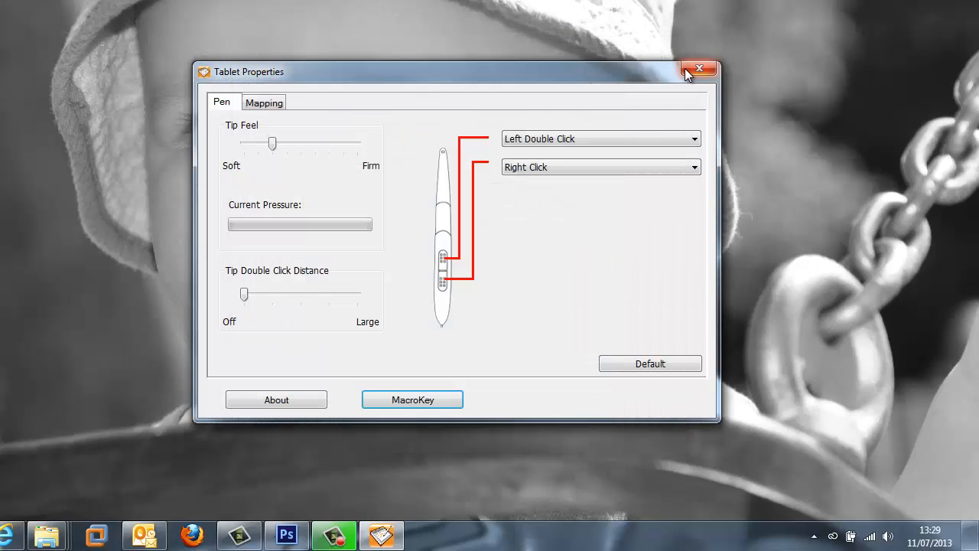
left_click(698, 69)
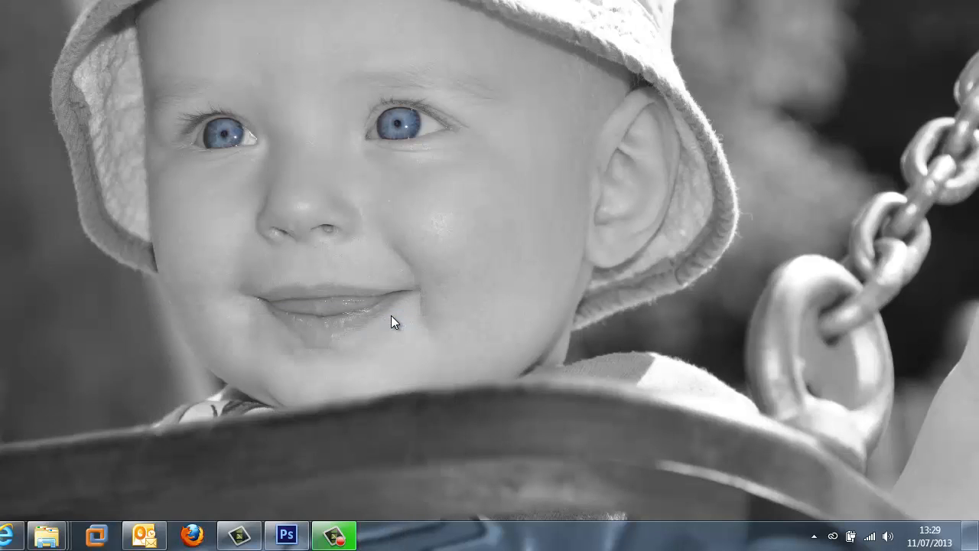
mouse_move(345, 292)
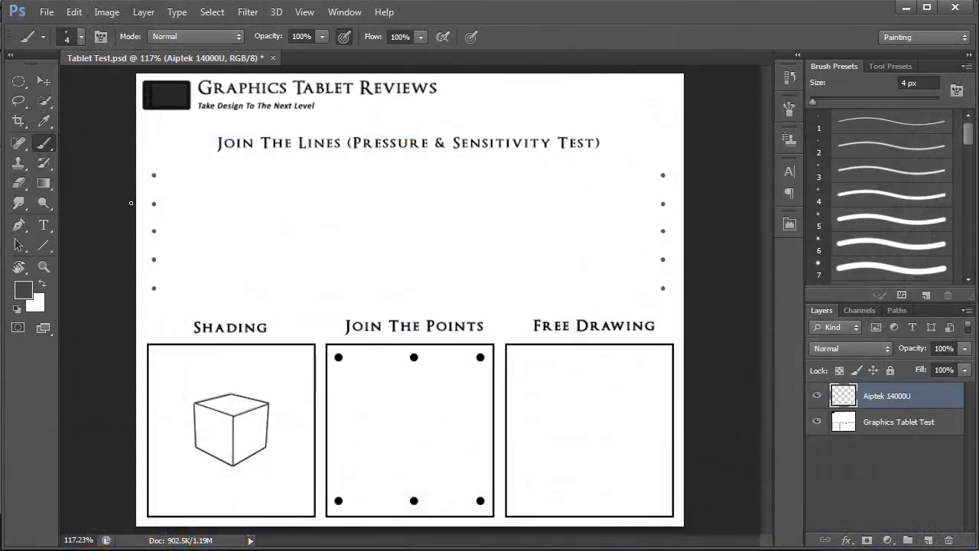
mouse_move(105, 217)
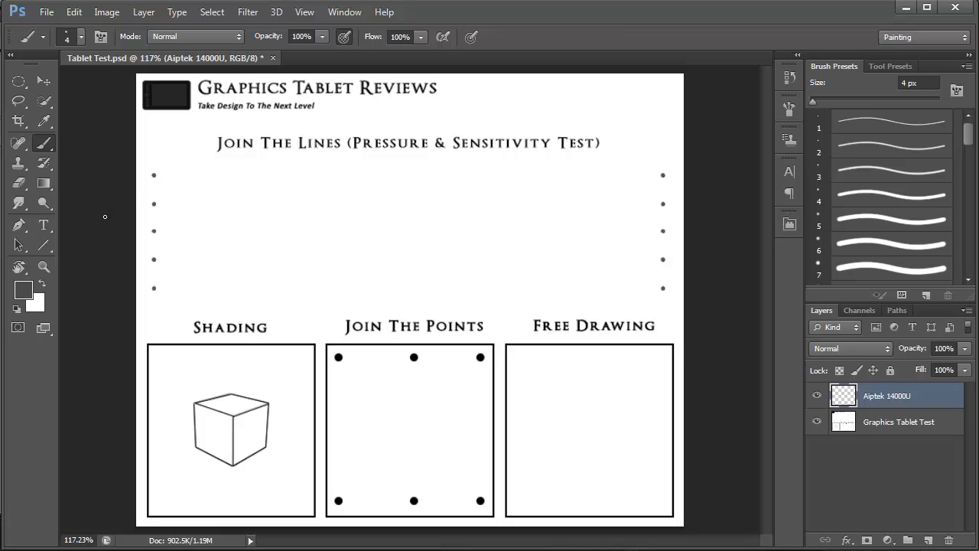
mouse_move(296, 101)
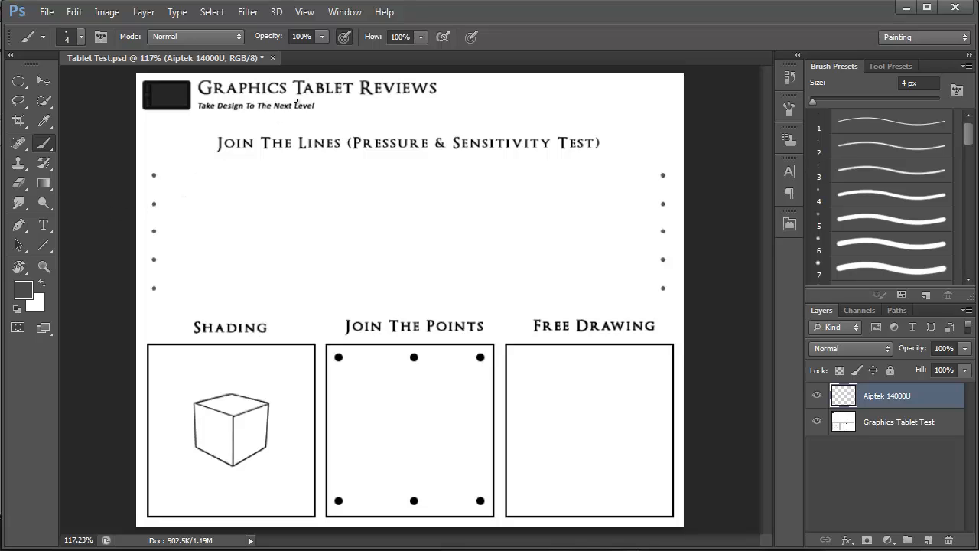
mouse_move(113, 198)
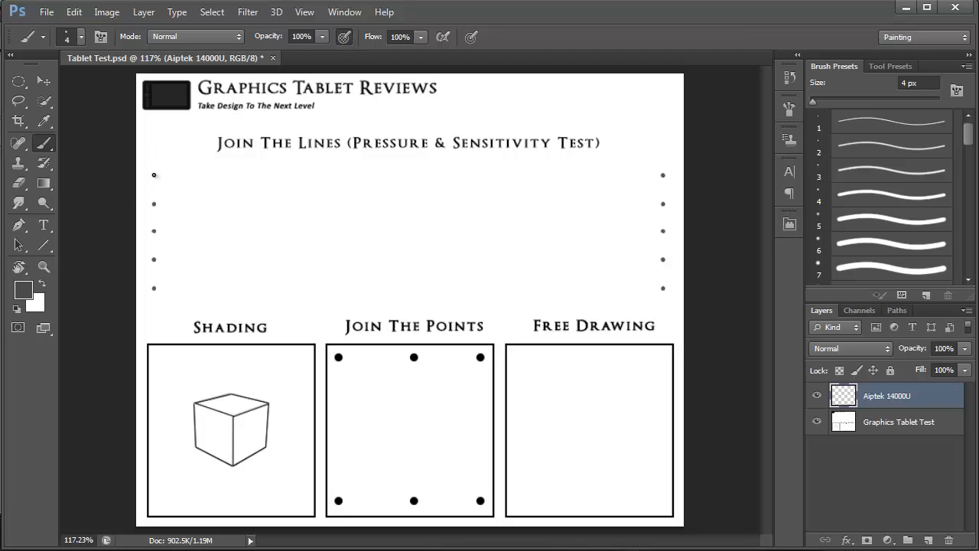
- Draw pressure-varying lines across the first four Join The Lines rows
left_click_drag(153, 174, 306, 173)
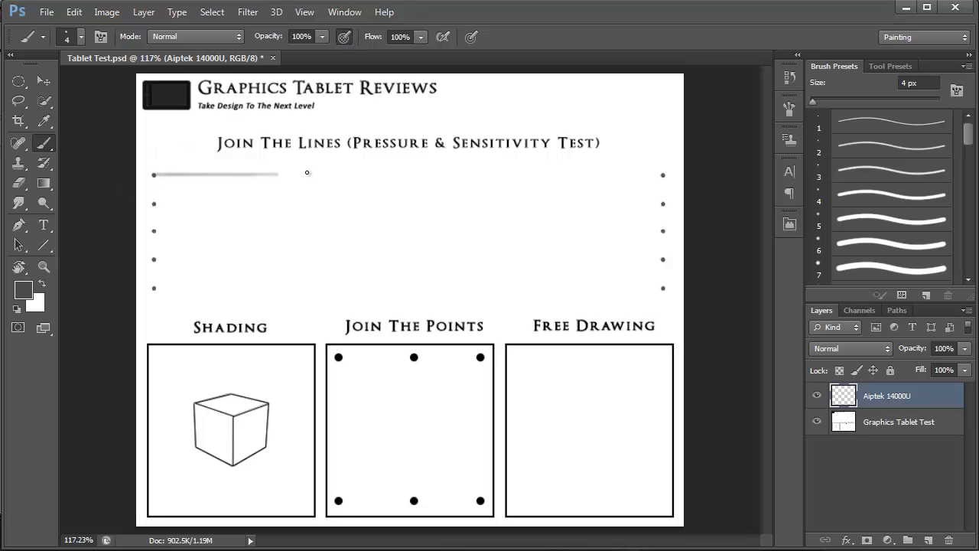
left_click_drag(306, 172, 647, 175)
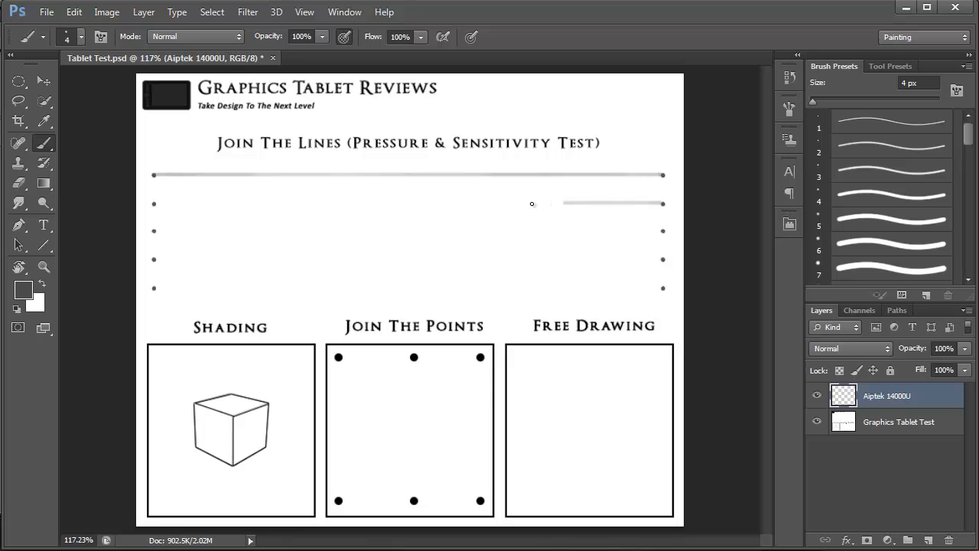
left_click_drag(532, 204, 176, 213)
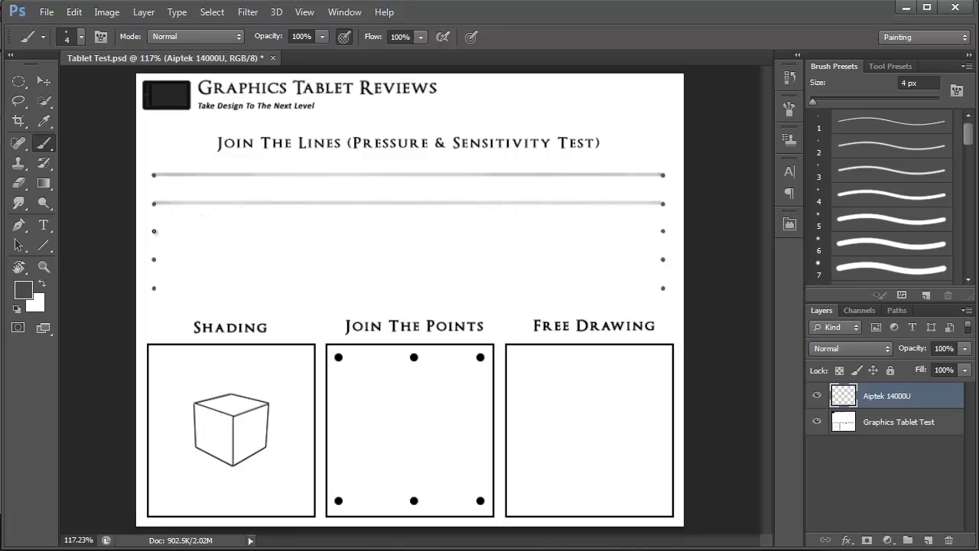
left_click_drag(154, 231, 587, 235)
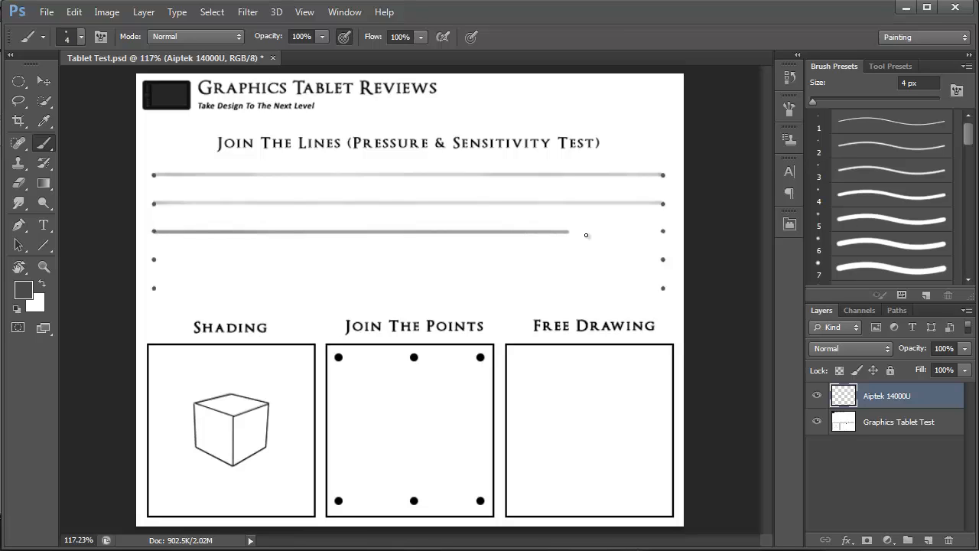
left_click_drag(566, 231, 662, 231)
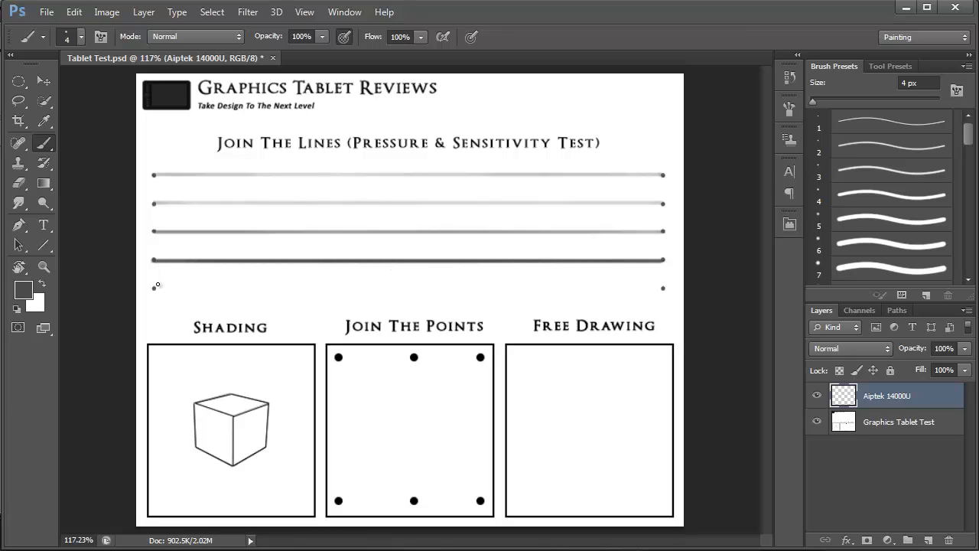
- Draw the fifth row as broken, uneven strokes toward its right dot
left_click_drag(155, 287, 181, 287)
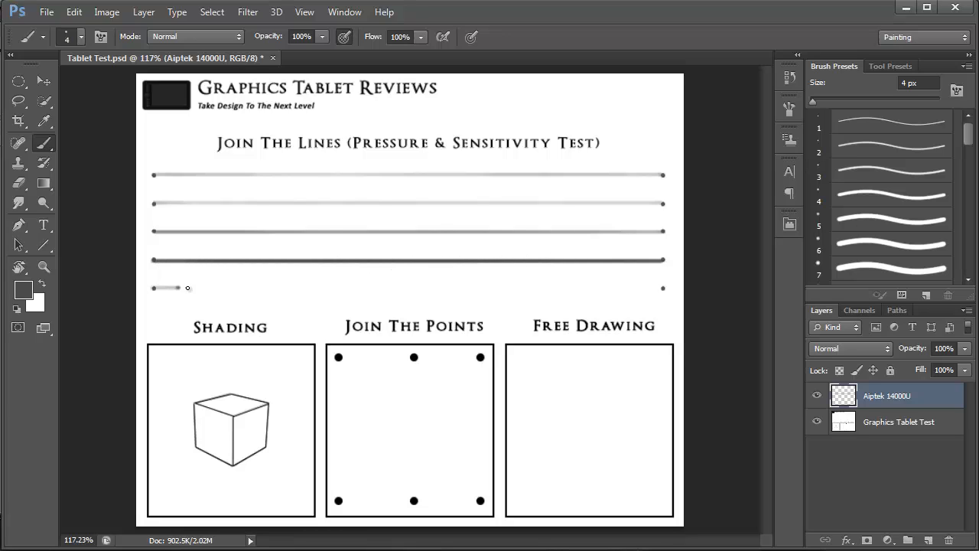
left_click_drag(166, 287, 293, 290)
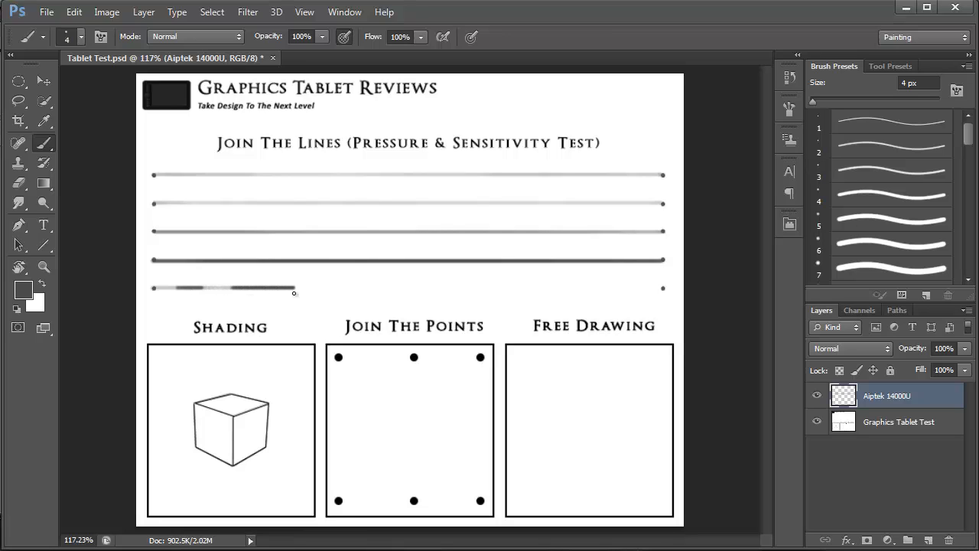
left_click_drag(294, 287, 389, 287)
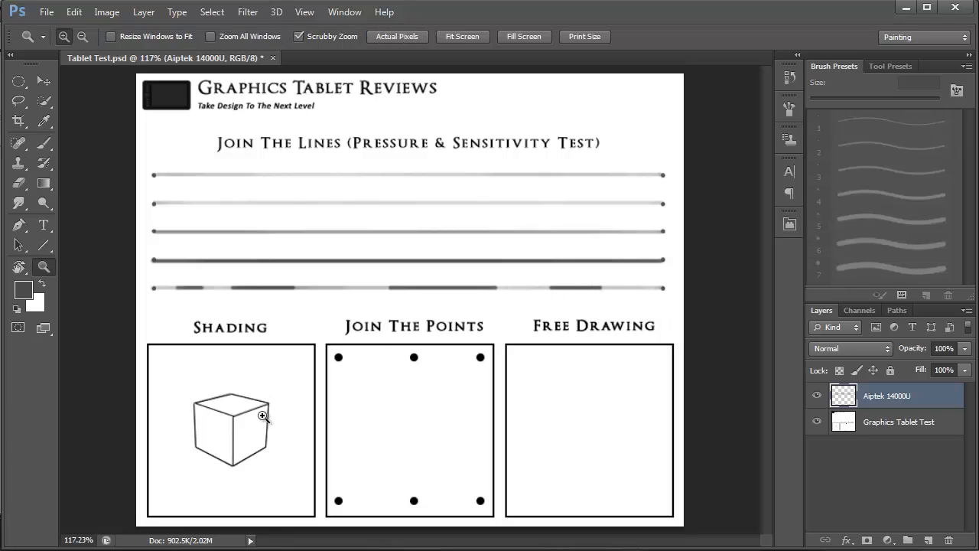
- Zoom on the Shading cube, trace its top face with the Pen tool and make it a selection
left_click(262, 417)
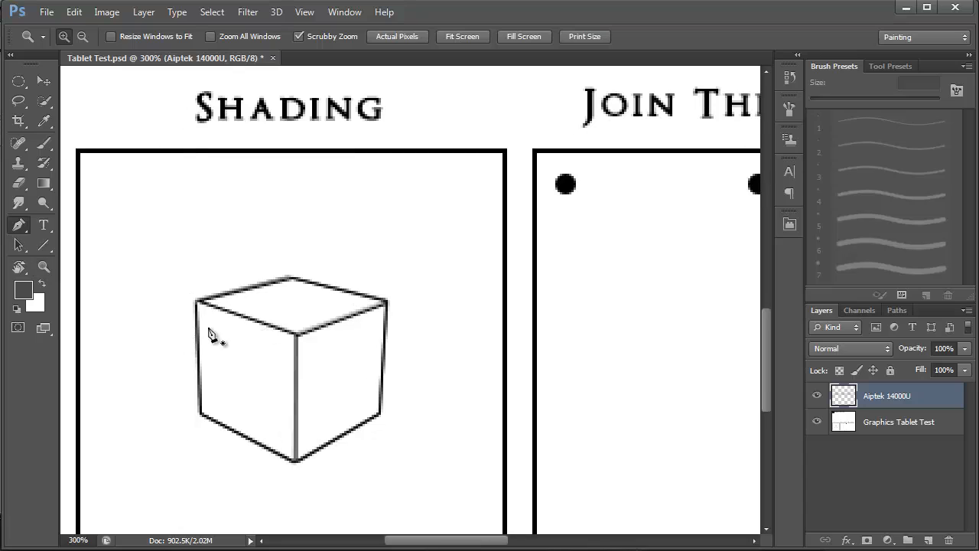
left_click(18, 225)
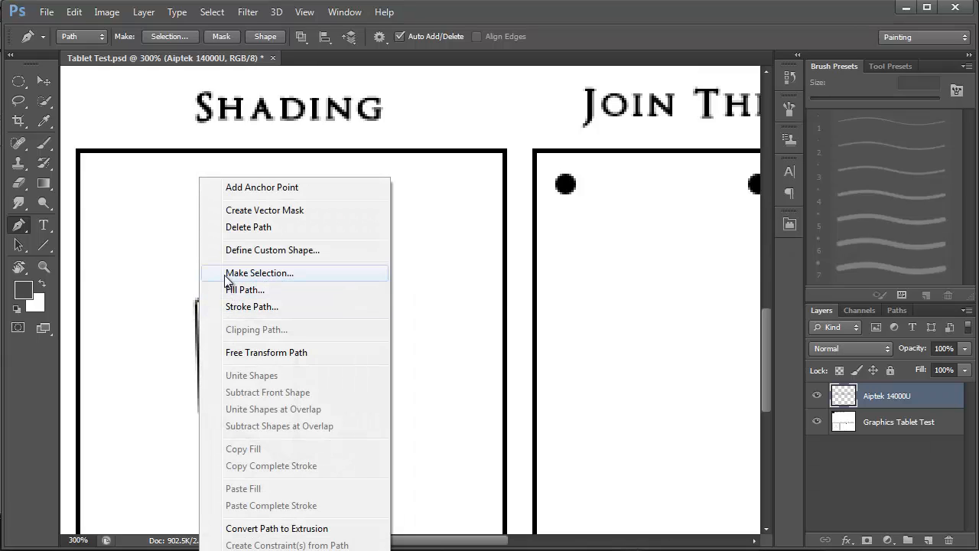
left_click(260, 272)
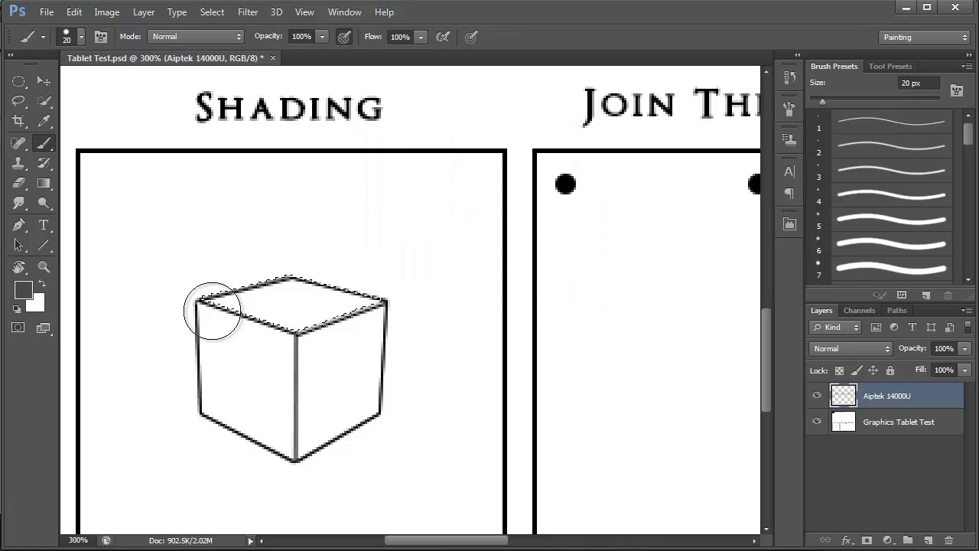
- Brush dark grey tone over the cube's top face and shade its left face
left_click_drag(214, 310, 302, 302)
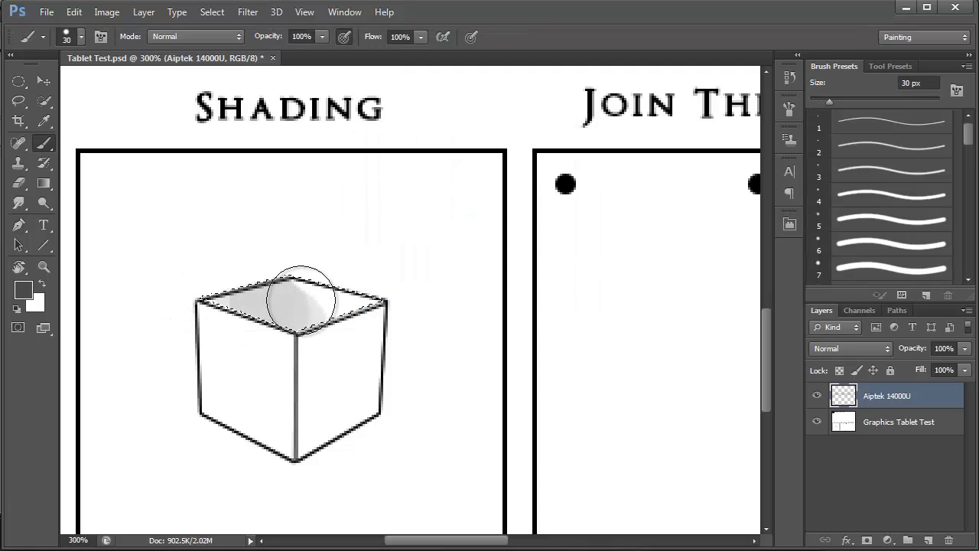
left_click_drag(302, 298, 345, 295)
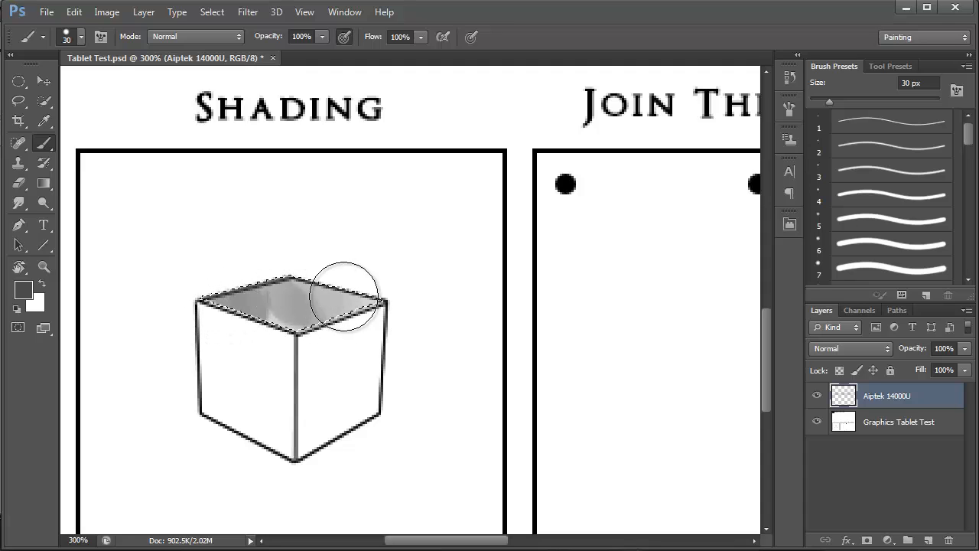
left_click_drag(345, 298, 302, 302)
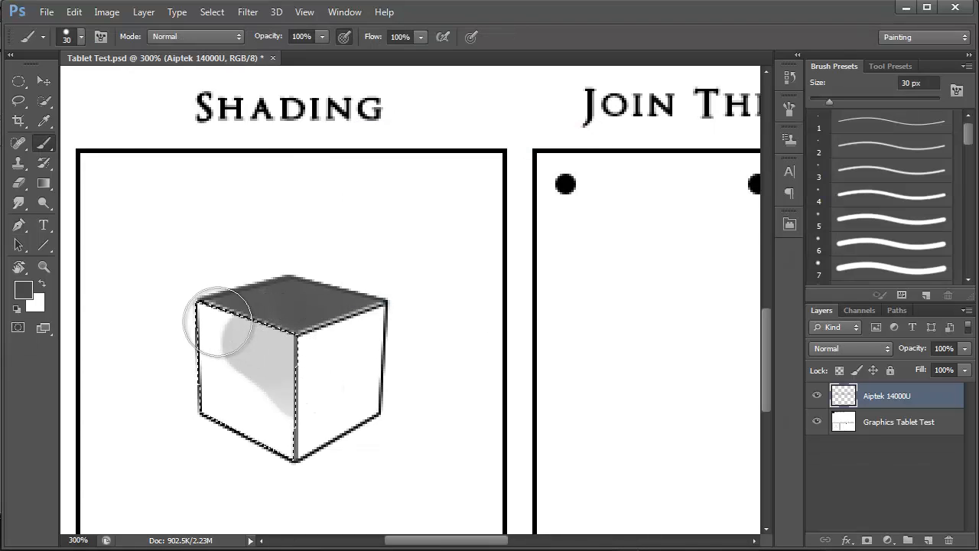
left_click_drag(222, 318, 183, 368)
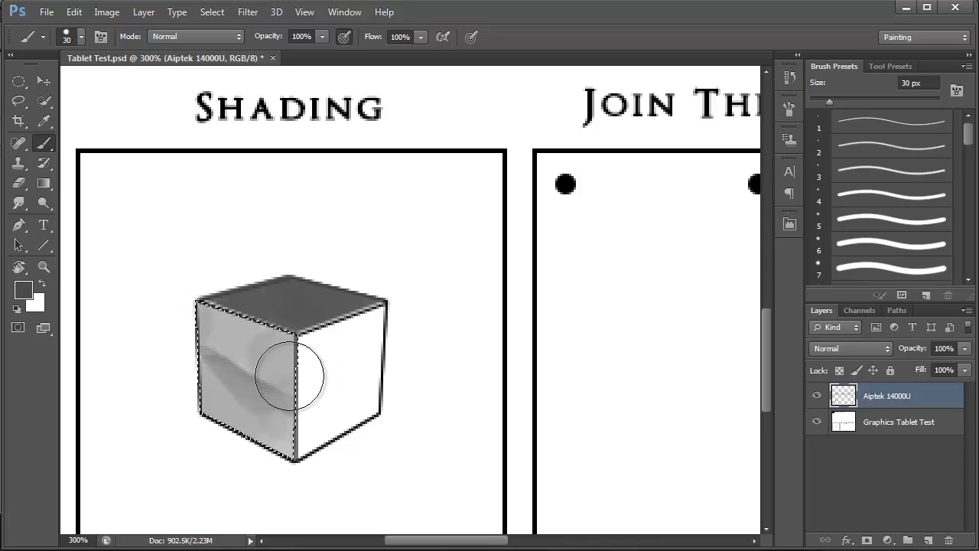
left_click_drag(291, 379, 218, 299)
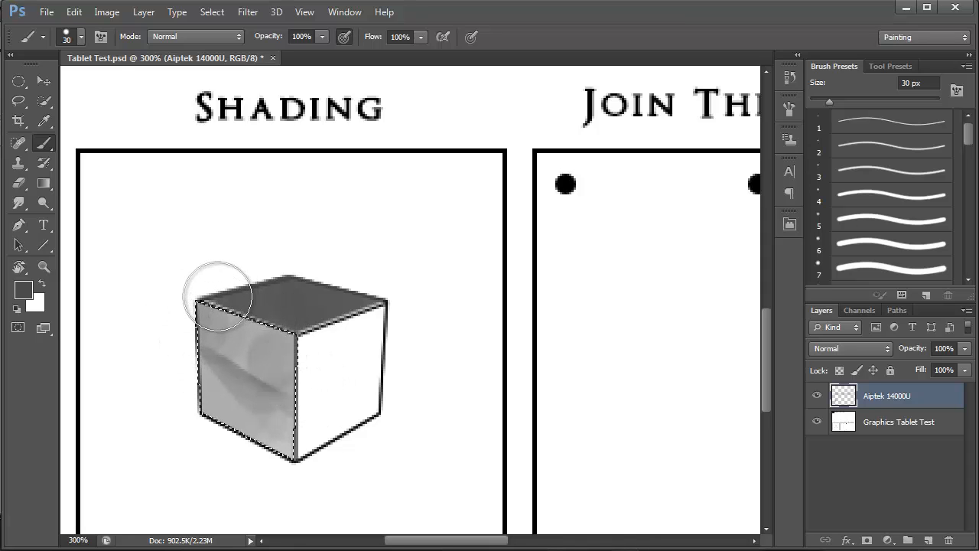
- Trace the cube's right face with the Pen tool and turn it into a selection
left_click(18, 224)
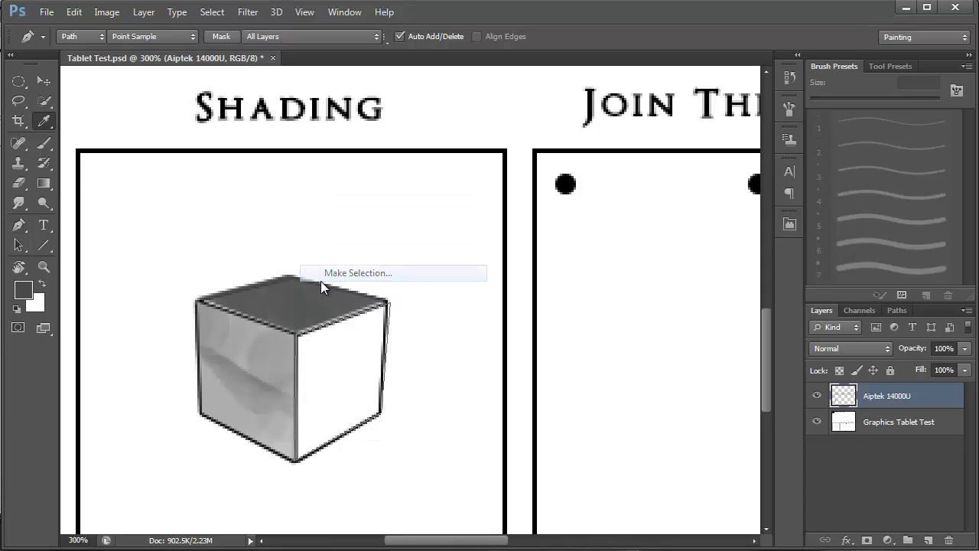
left_click(357, 272)
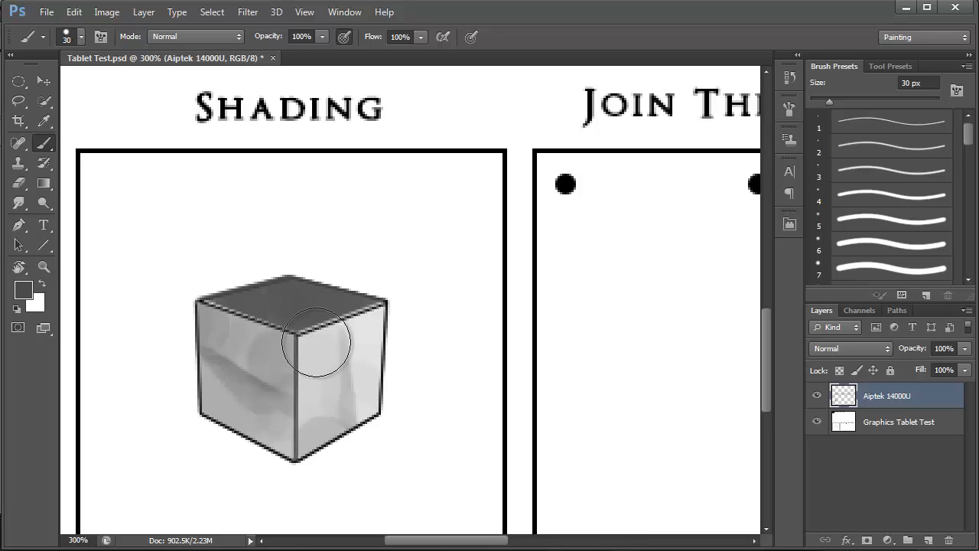
mouse_move(375, 360)
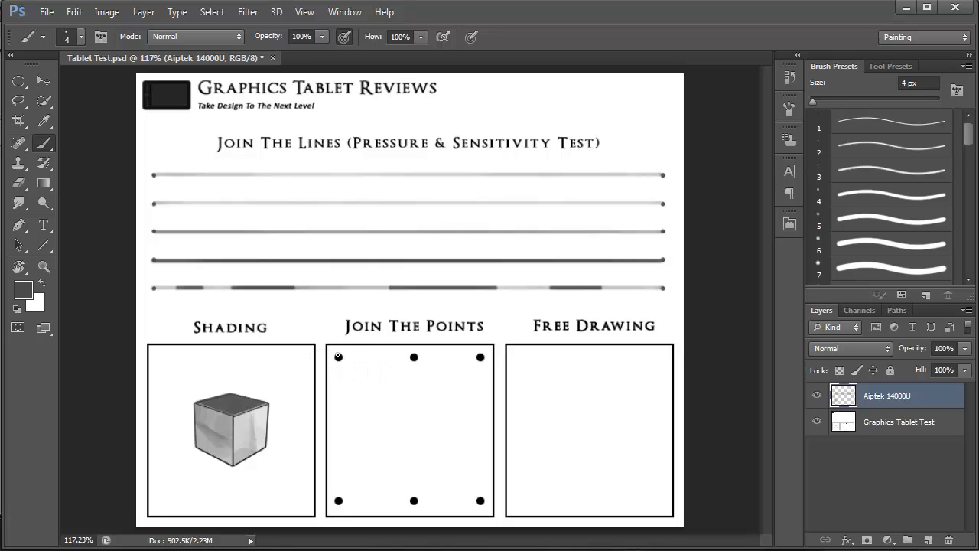
- Join all six dots with vertical, diagonal and horizontal 4 px grey strokes
left_click_drag(338, 356, 342, 417)
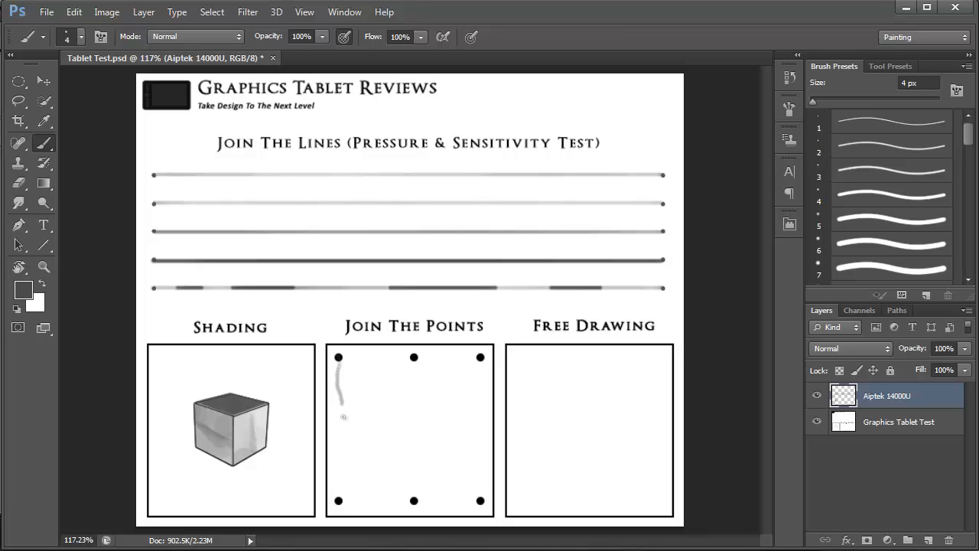
left_click_drag(339, 406, 338, 501)
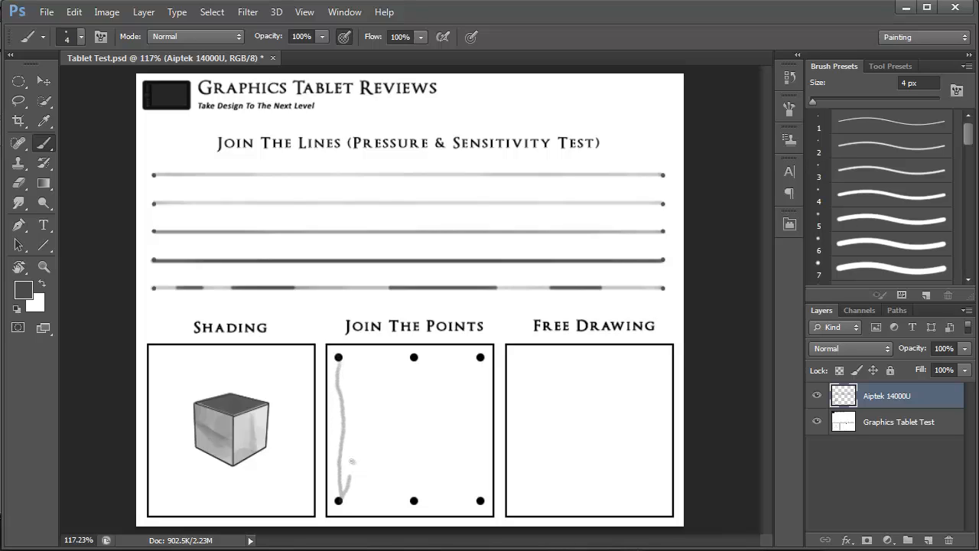
left_click_drag(341, 474, 413, 358)
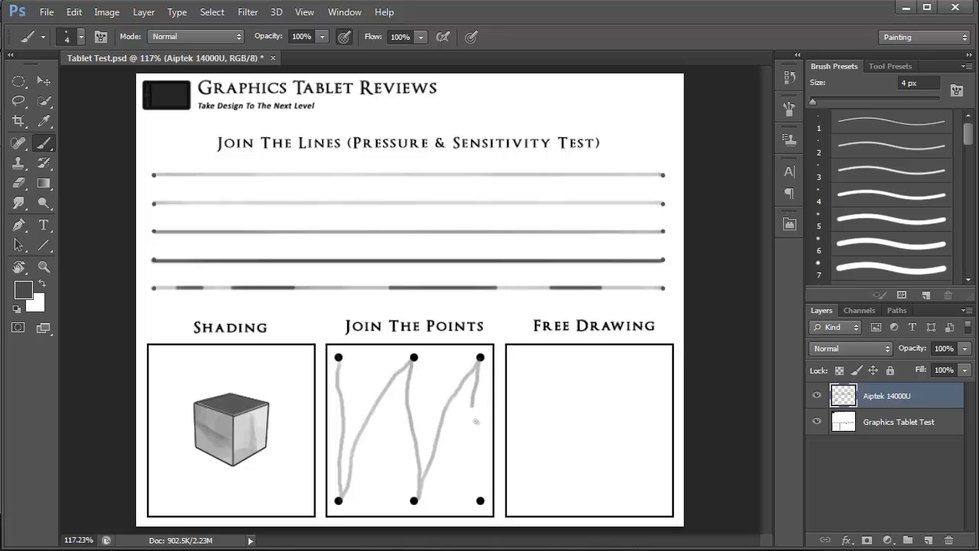
left_click_drag(413, 357, 480, 500)
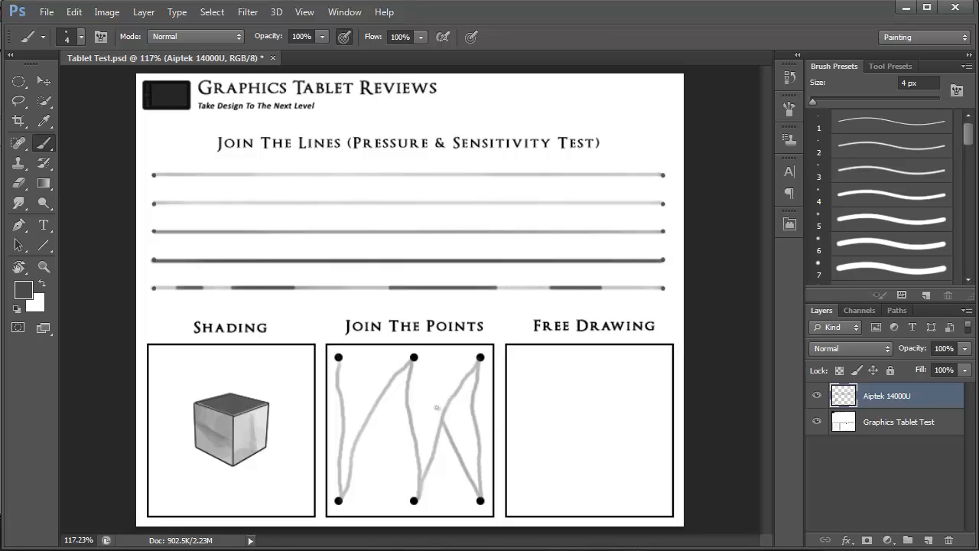
left_click_drag(354, 363, 436, 413)
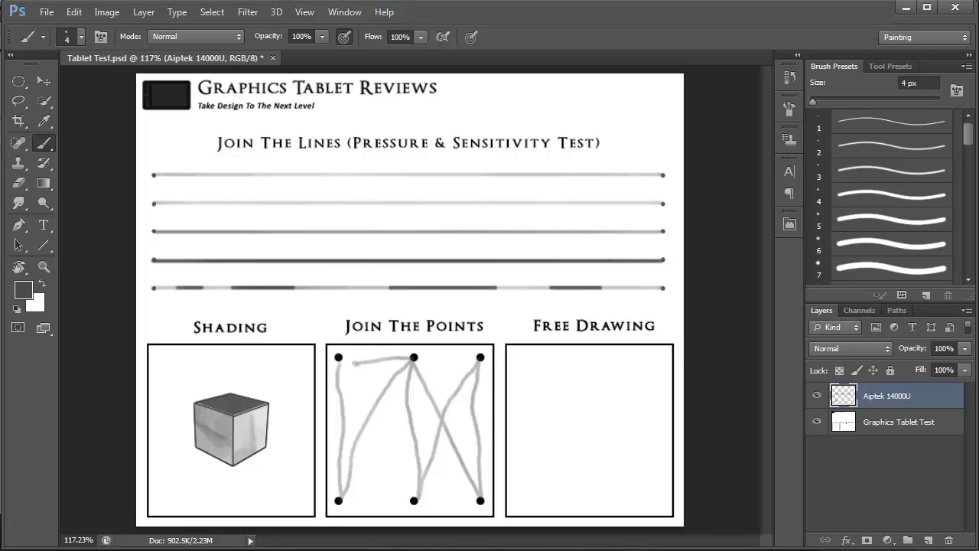
left_click_drag(340, 358, 410, 472)
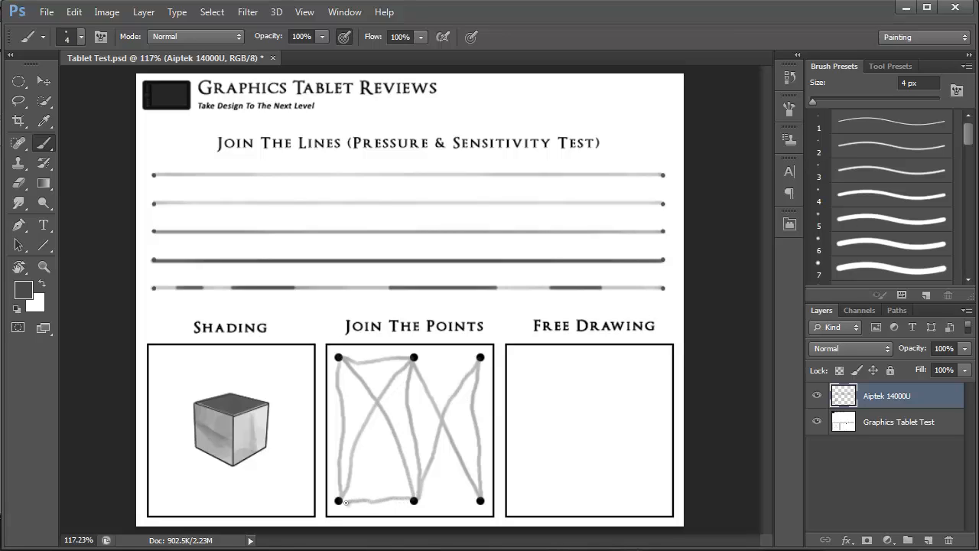
left_click_drag(345, 501, 479, 501)
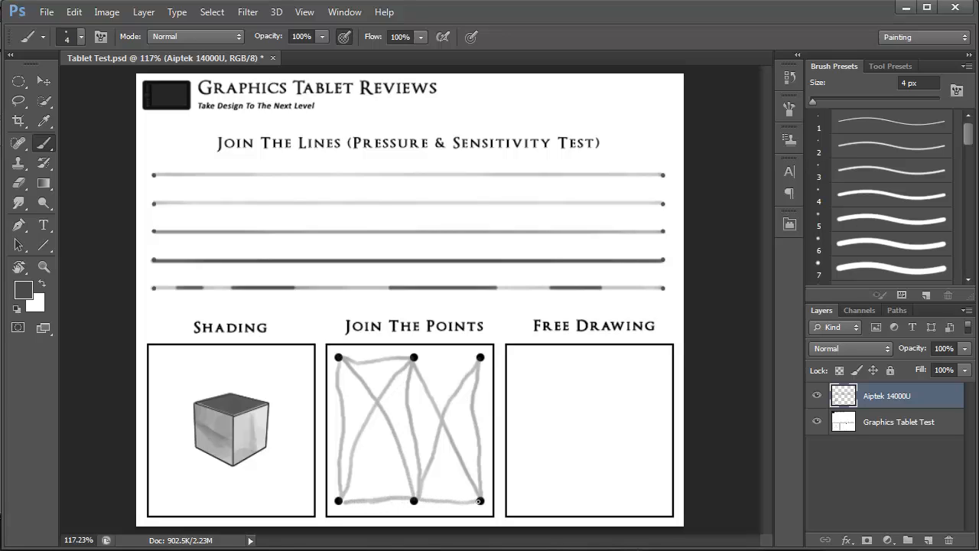
left_click_drag(413, 358, 467, 358)
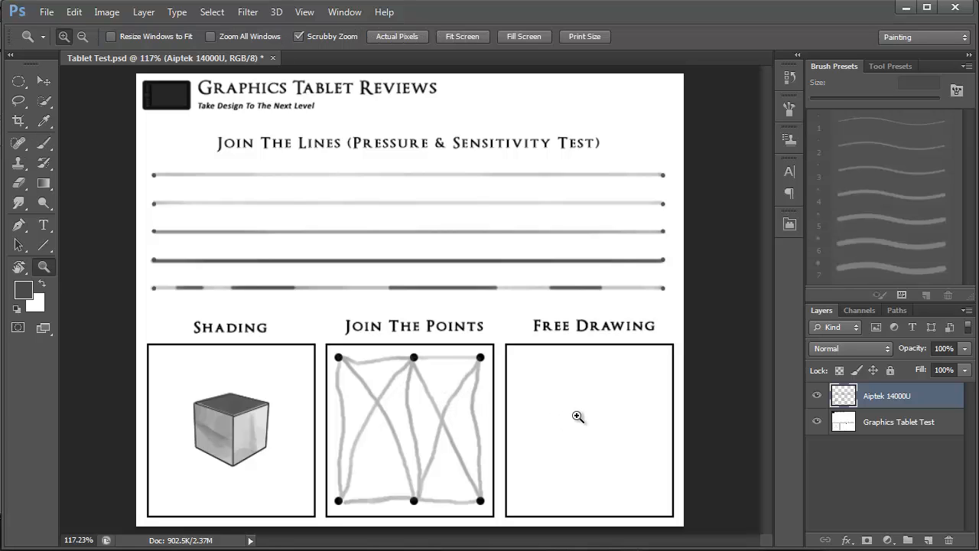
- Zoom on the Free Drawing box and sketch Bart's eyes, nose, mouth, chin, ear and spiky hair
left_click(579, 417)
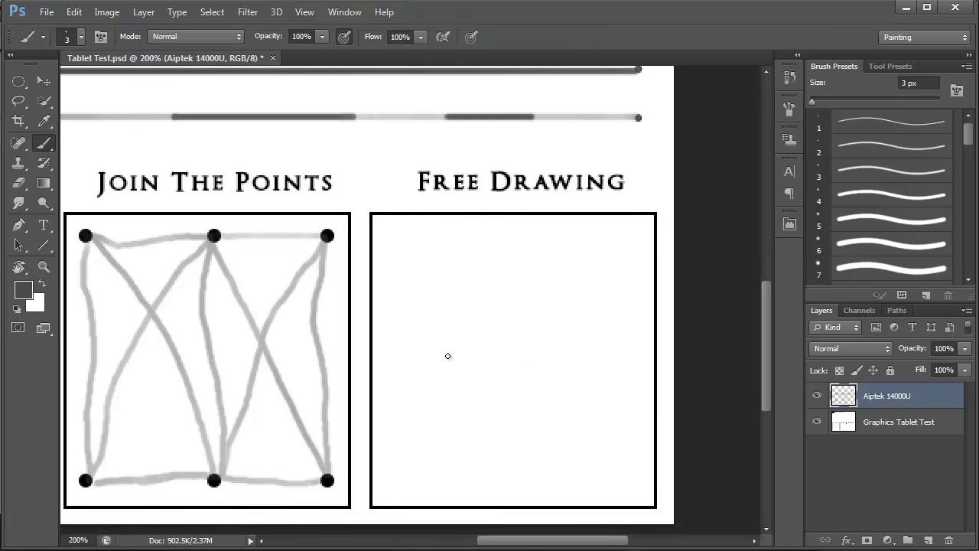
left_click_drag(447, 356, 501, 335)
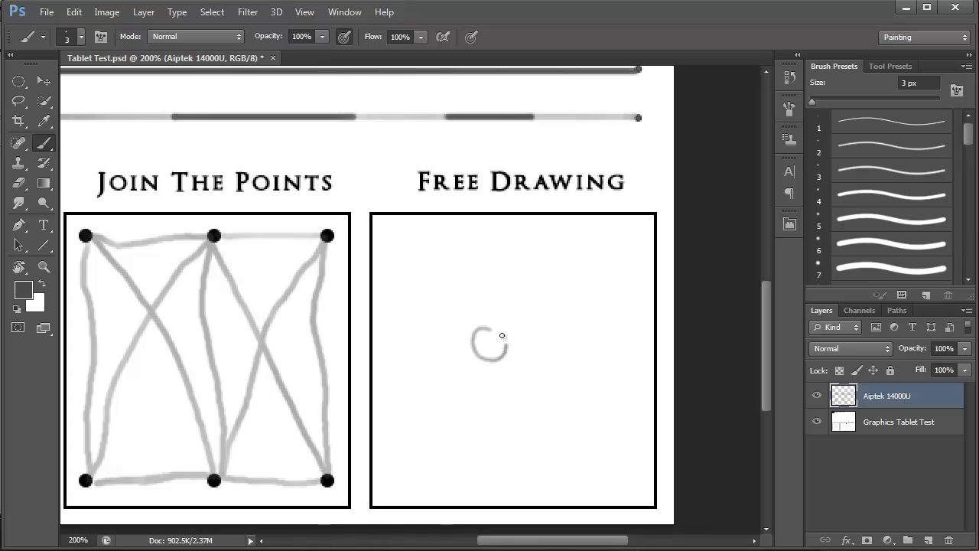
left_click_drag(489, 337, 489, 348)
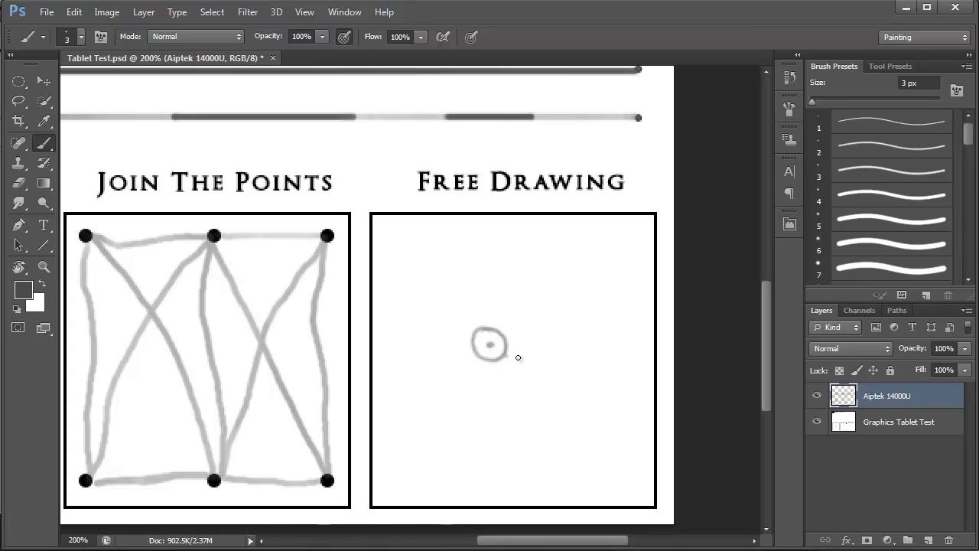
left_click_drag(490, 345, 528, 367)
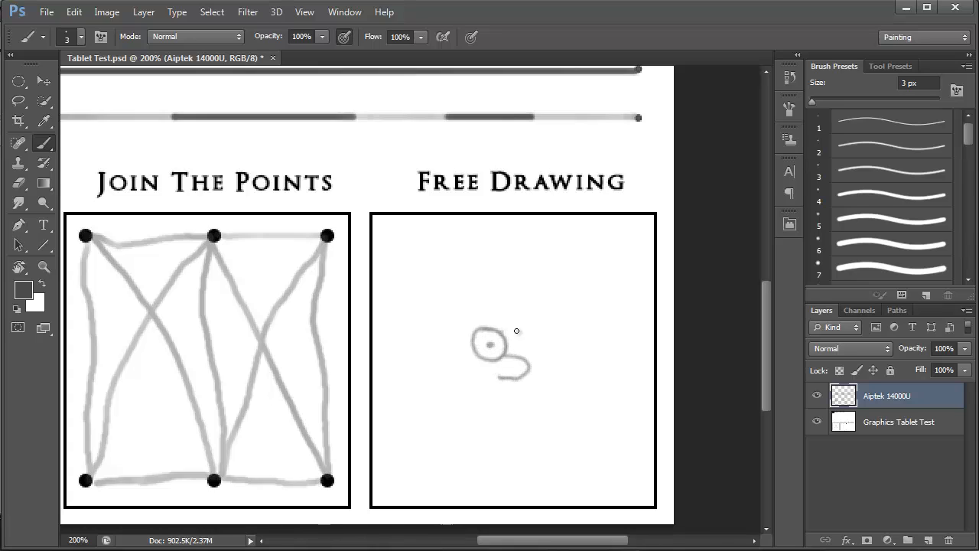
left_click_drag(490, 344, 528, 352)
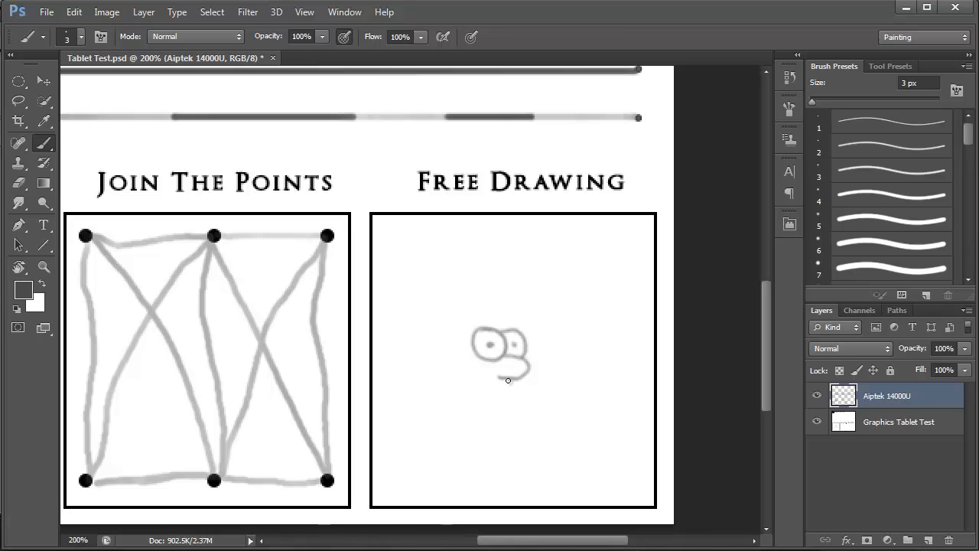
left_click_drag(504, 382, 442, 400)
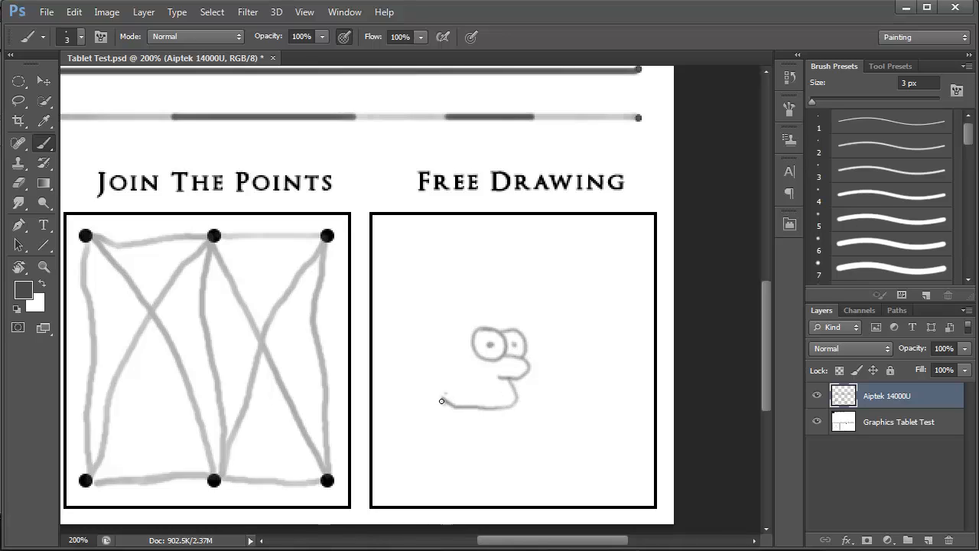
left_click_drag(448, 401, 459, 429)
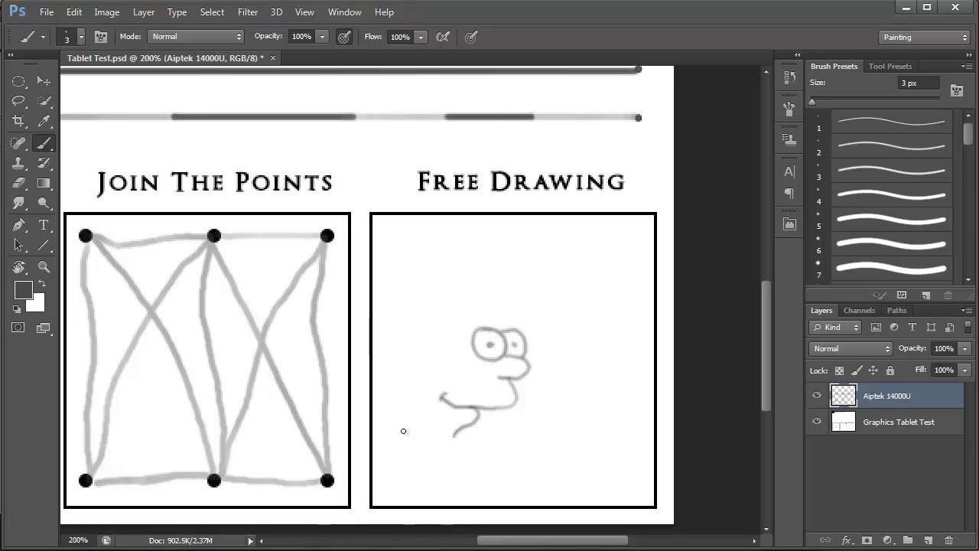
left_click_drag(429, 340, 404, 432)
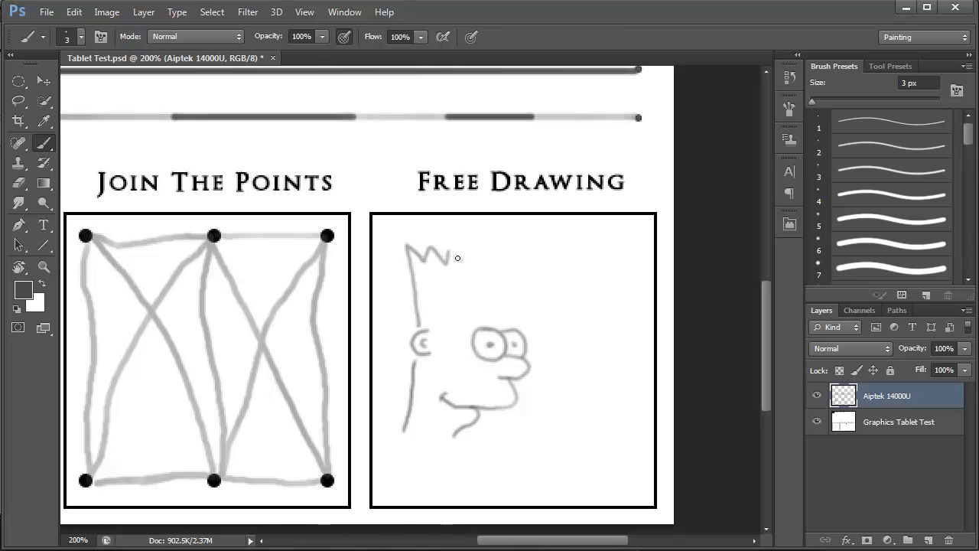
left_click_drag(449, 253, 506, 315)
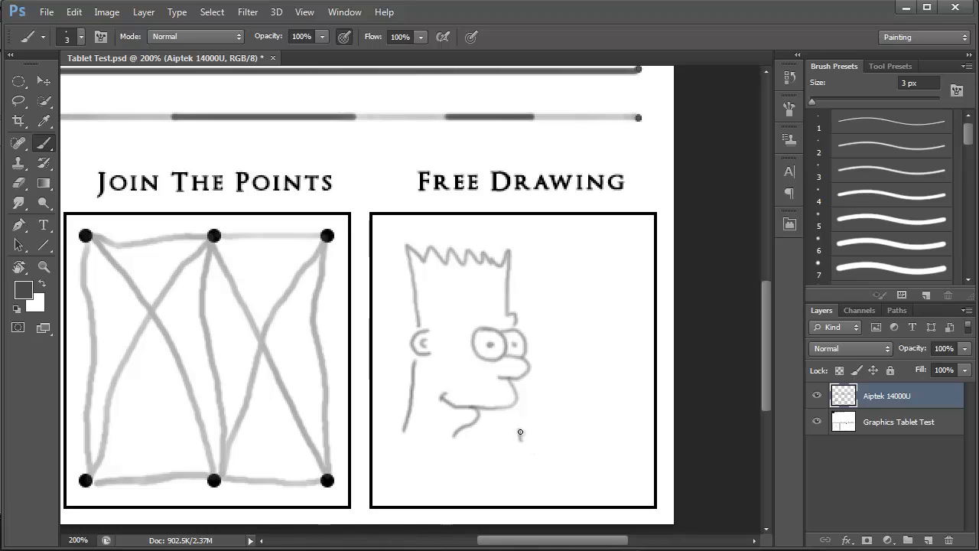
- Write BART beside the sketched head
left_click_drag(516, 436, 559, 434)
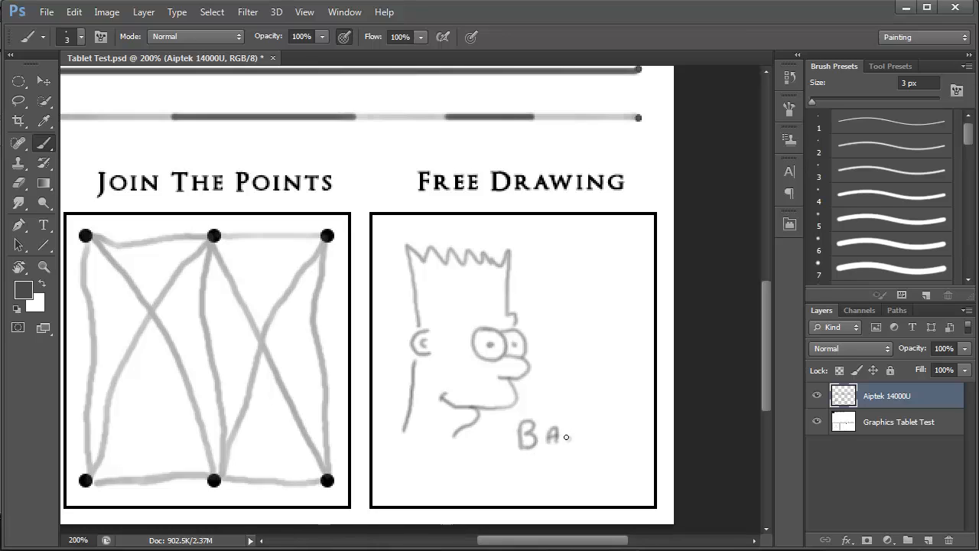
left_click_drag(566, 436, 605, 432)
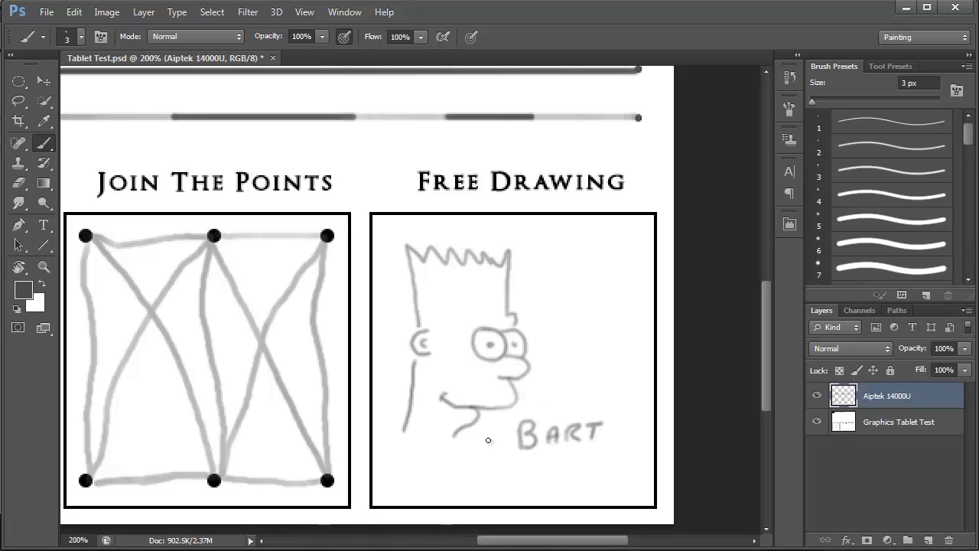